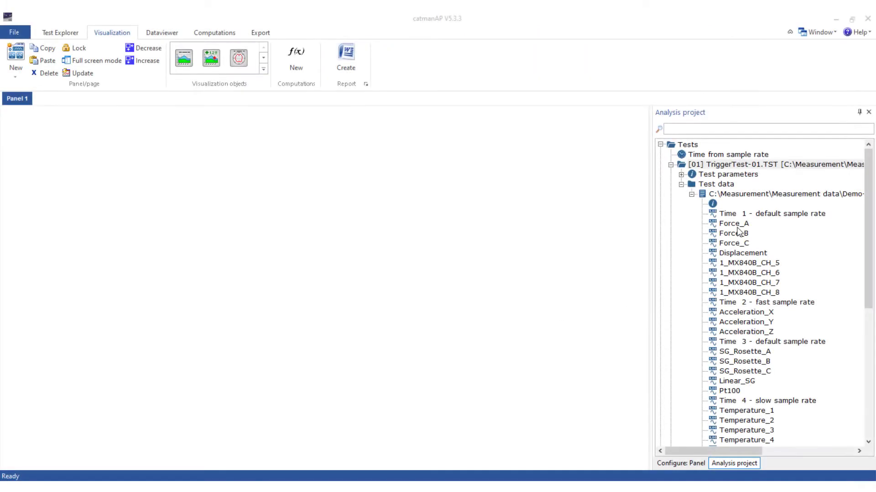
Step: Plot Force_A and Displacement as side-by-side graphs and browse the Visualization objects gallery
double_click(734, 224)
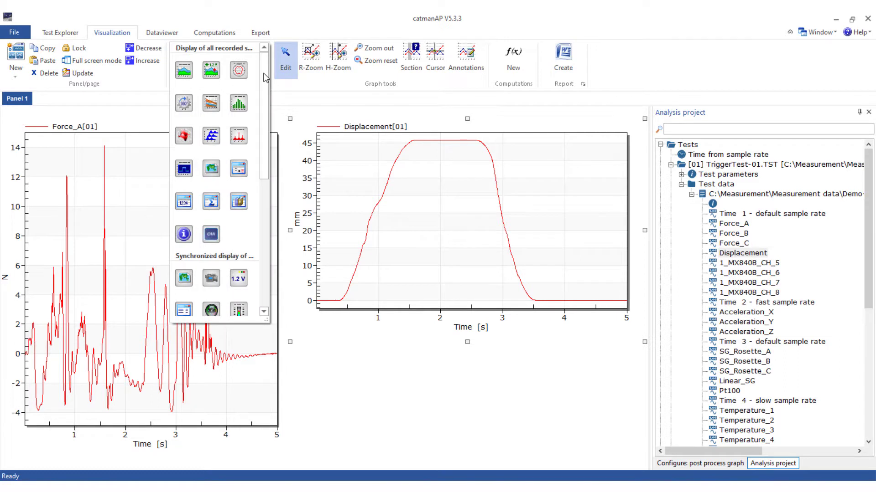
scroll("down", 3)
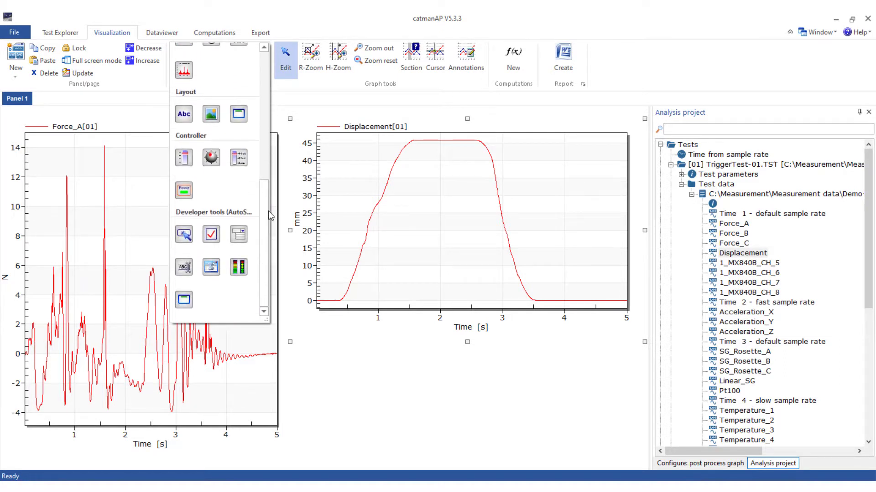
scroll("up", 3)
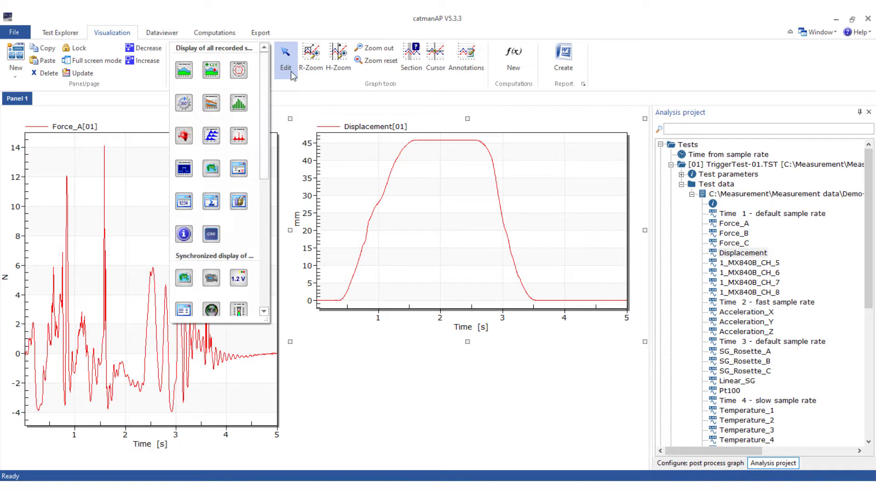
Step: Shrink the panel's graphs twice with Decrease, then enlarge them back with Increase
left_click(146, 48)
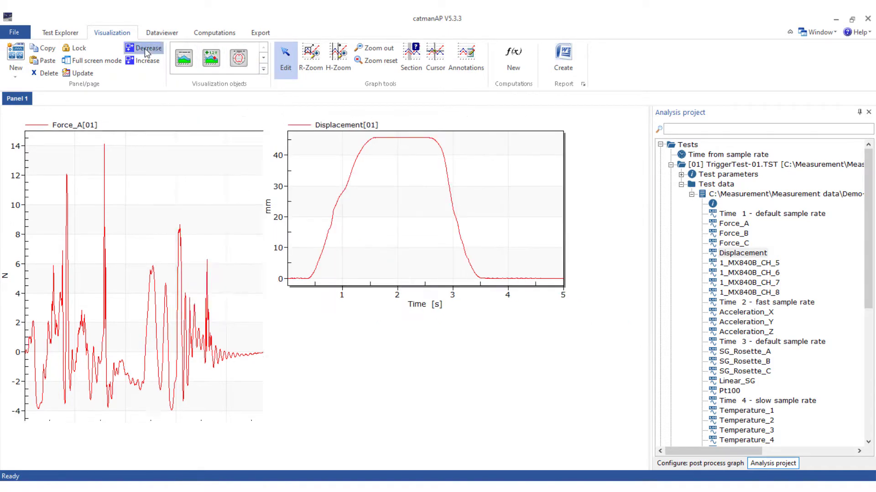
left_click(148, 48)
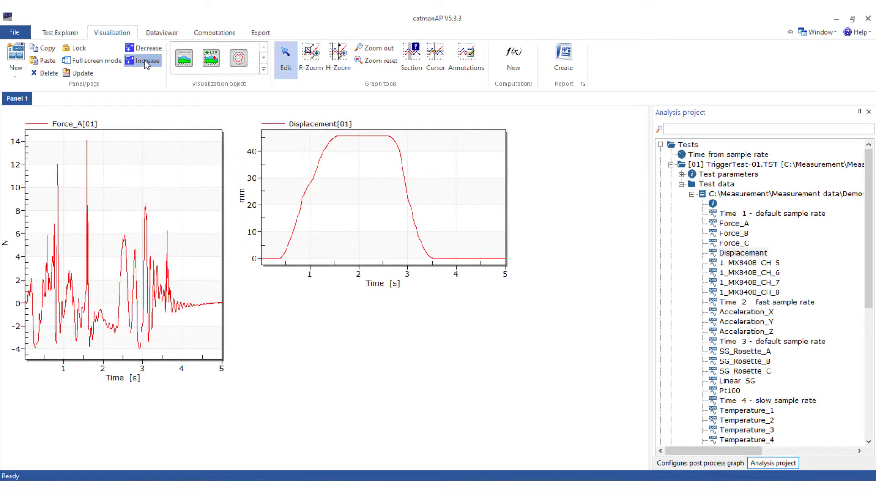
left_click(147, 60)
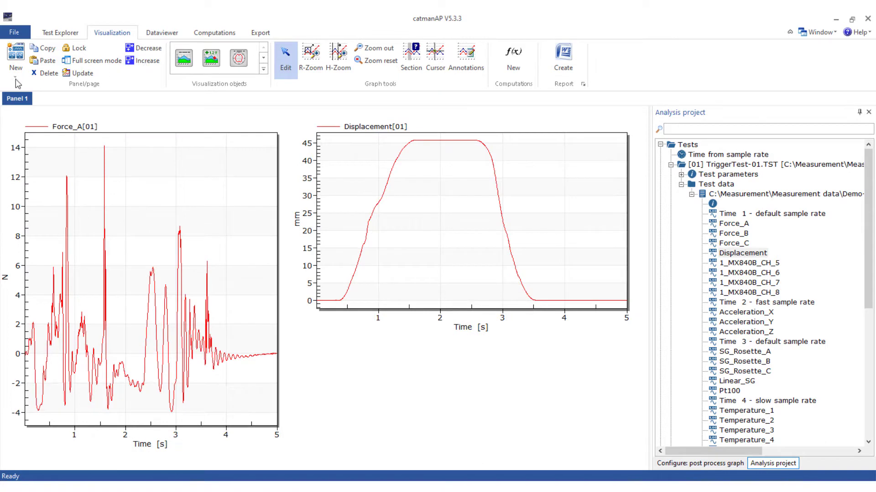
Step: Create a blank print page (Page 3) and show its landscape format and margin settings
left_click(15, 58)
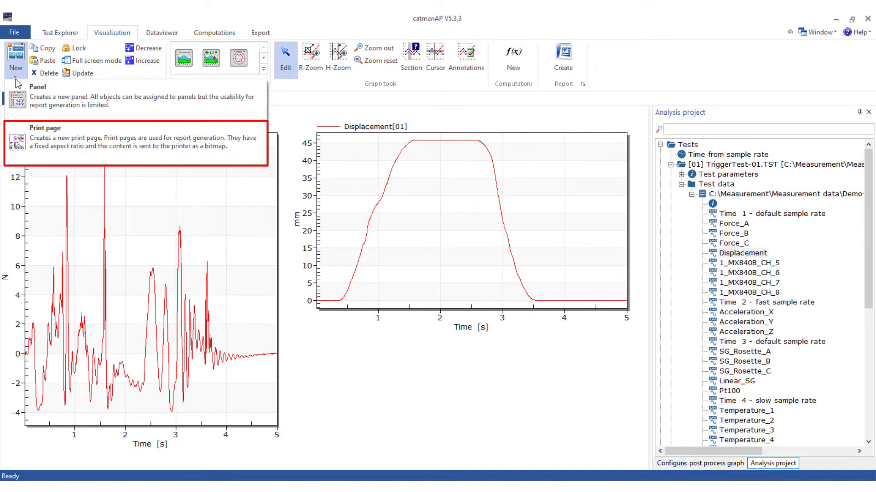
mouse_move(53, 136)
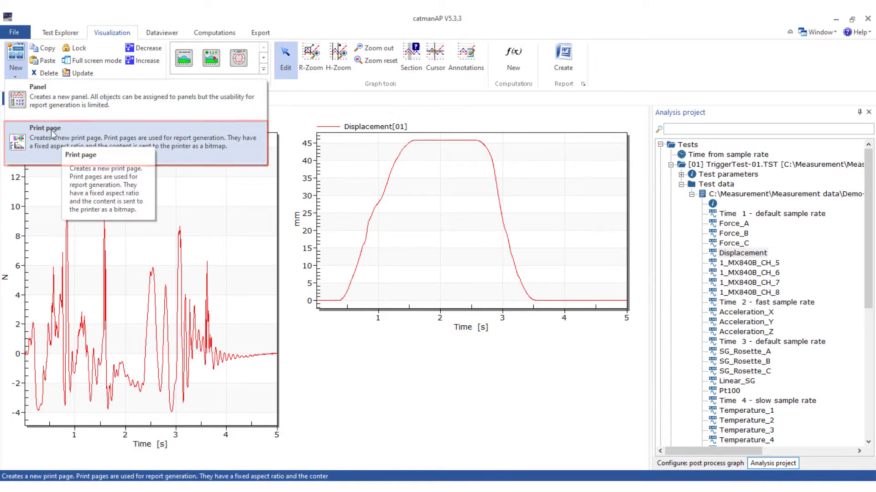
left_click(44, 137)
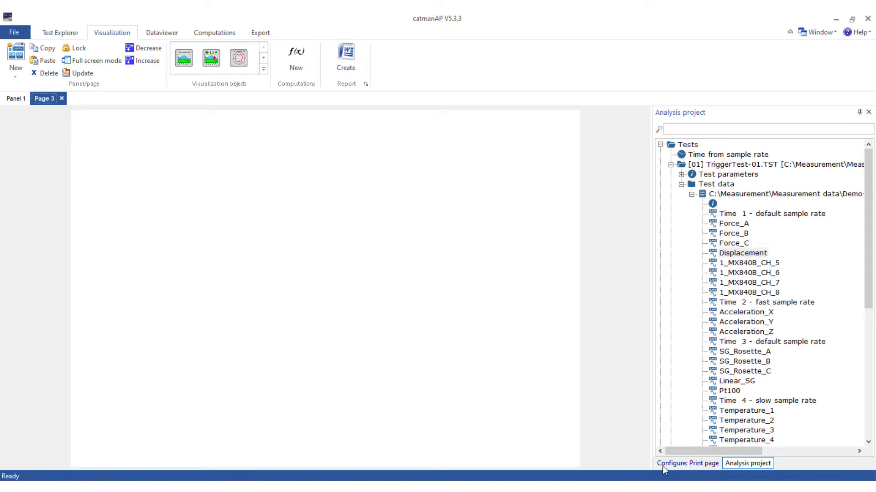
left_click(688, 464)
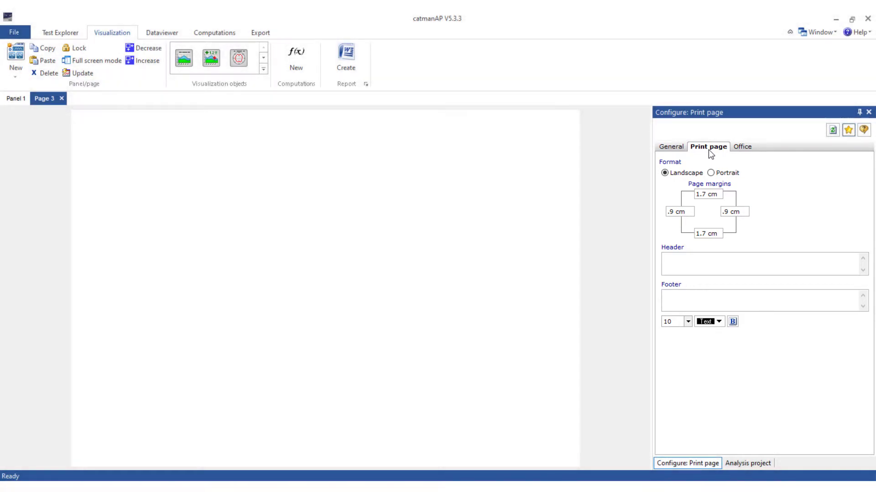
mouse_move(345, 55)
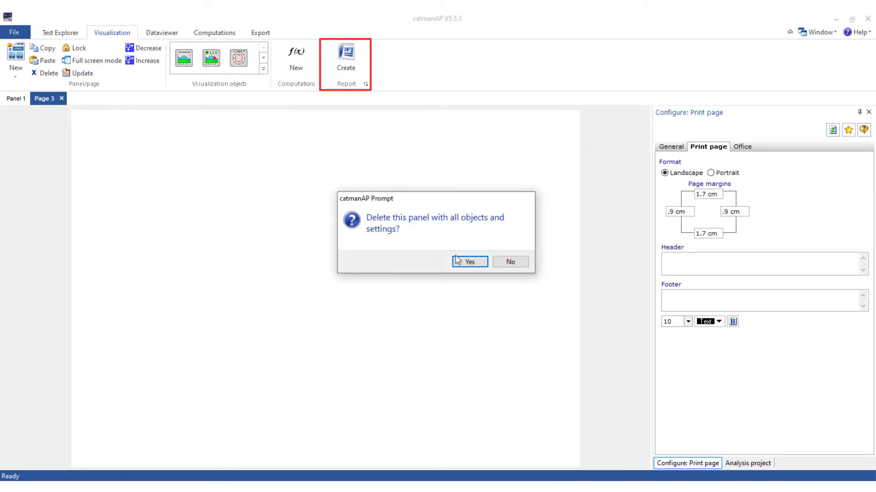
Step: Confirm deleting the print page with Yes
left_click(469, 262)
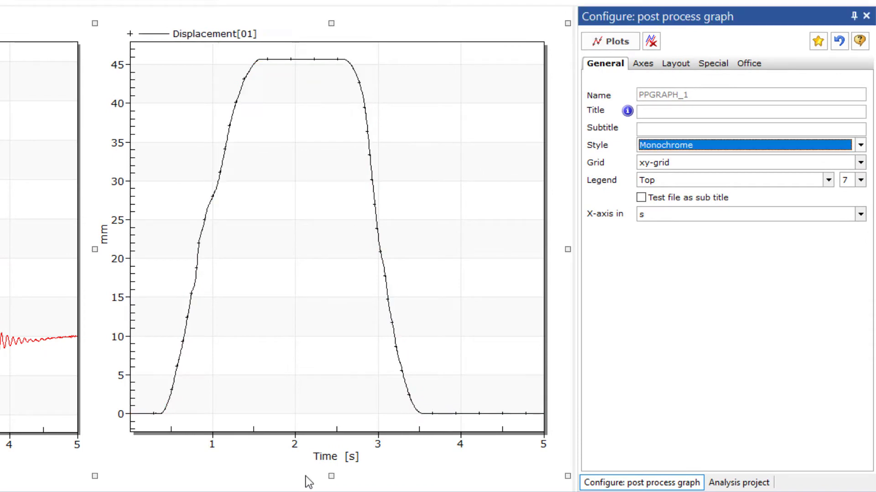
Step: Try the dark colour style, then reset the plot area to No gradient with the grid shown as bands
left_click(748, 145)
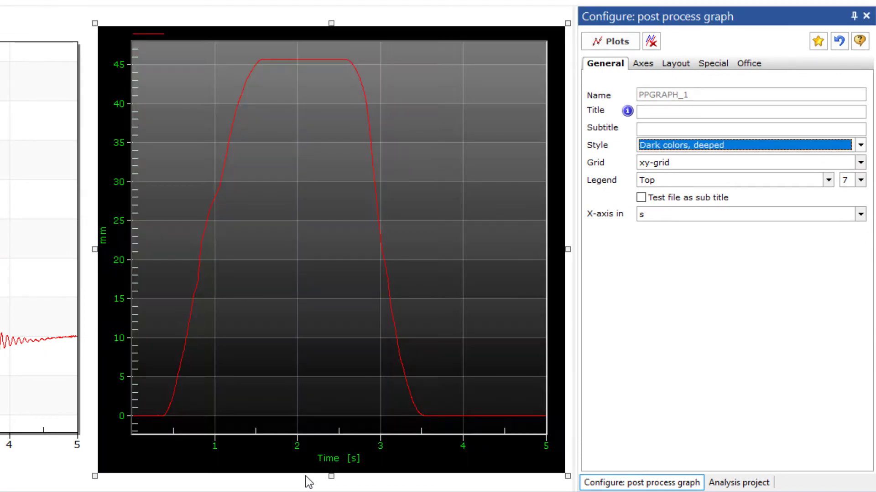
left_click(673, 63)
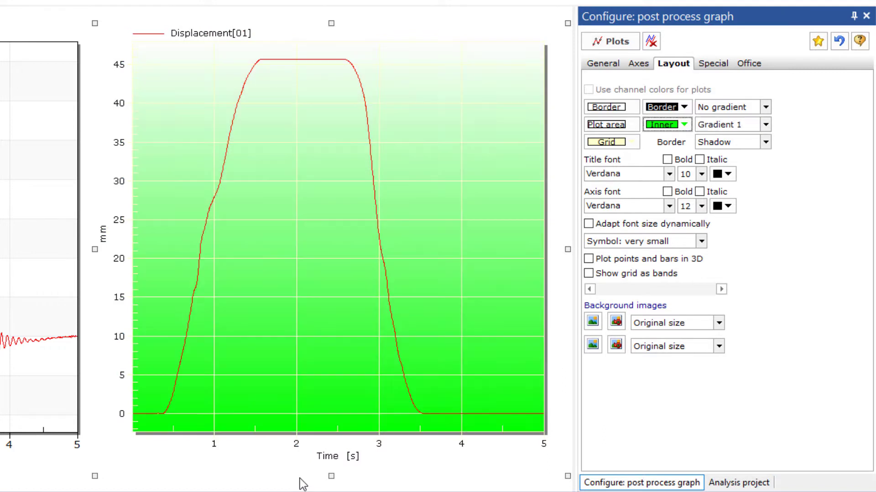
left_click(589, 273)
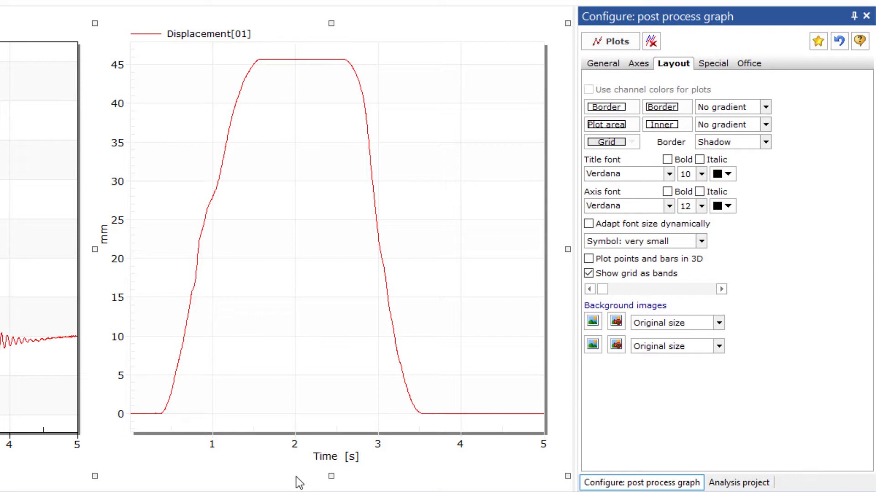
left_click(638, 63)
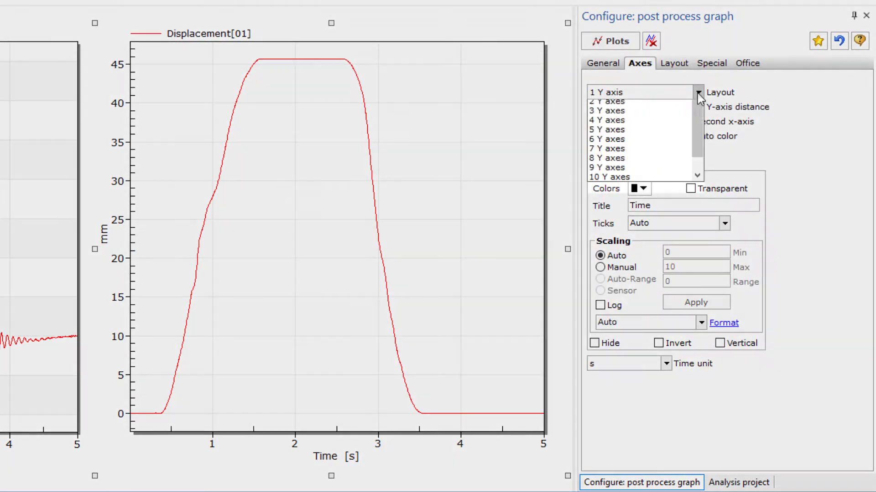
Step: Split the graph into three Y-axis layers and add Force_A/B/C to the second layer
left_click(605, 110)
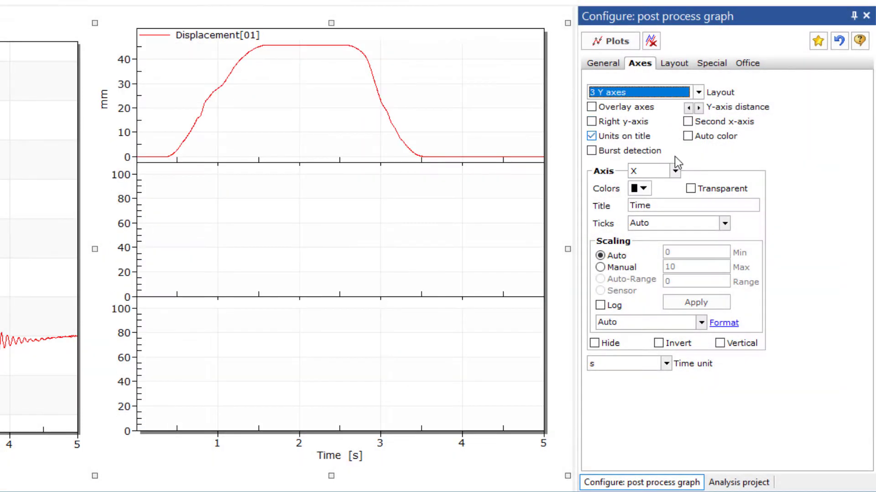
left_click(739, 482)
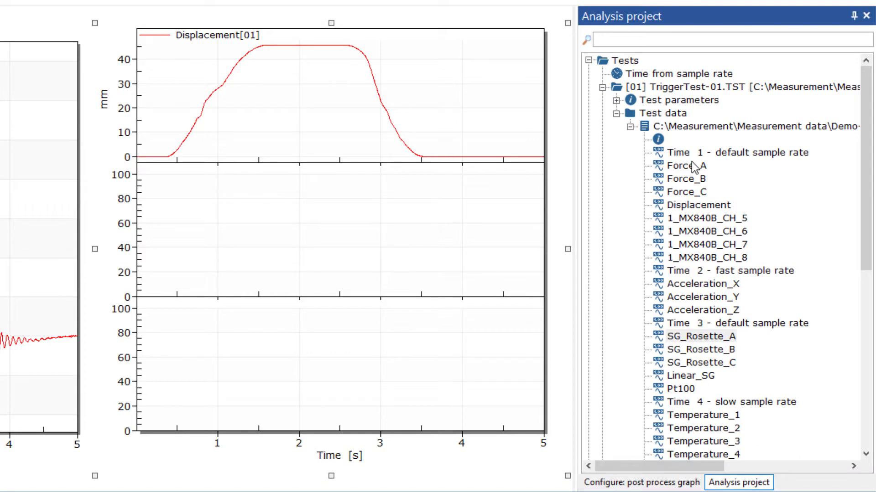
left_click(686, 178)
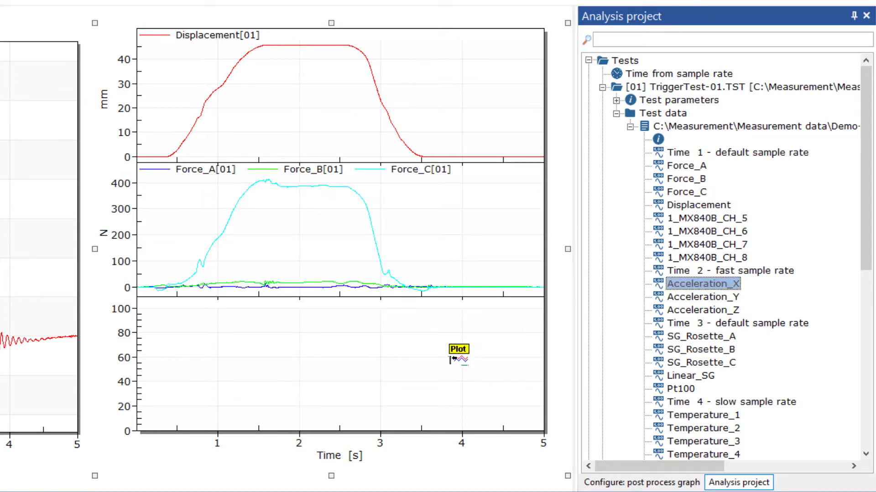
Step: Add Acceleration_X to the third layer and move SG_Rosette_A into its own fourth axis layer
left_click(702, 336)
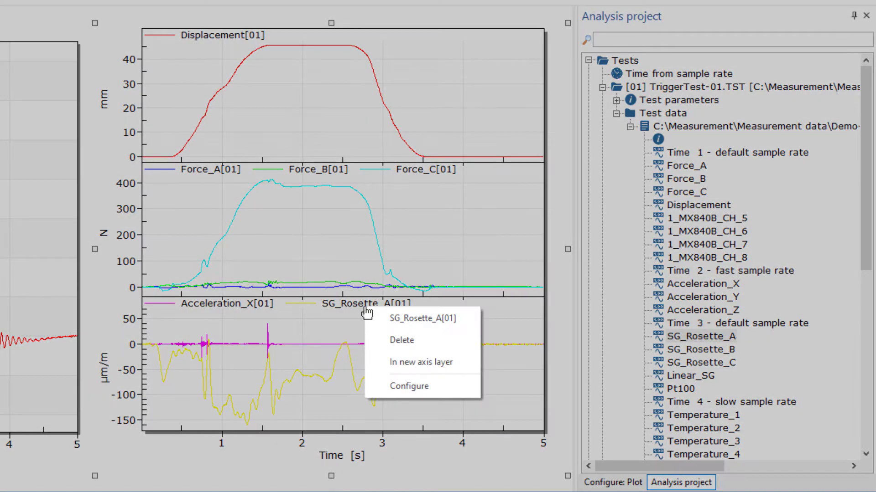
left_click(423, 362)
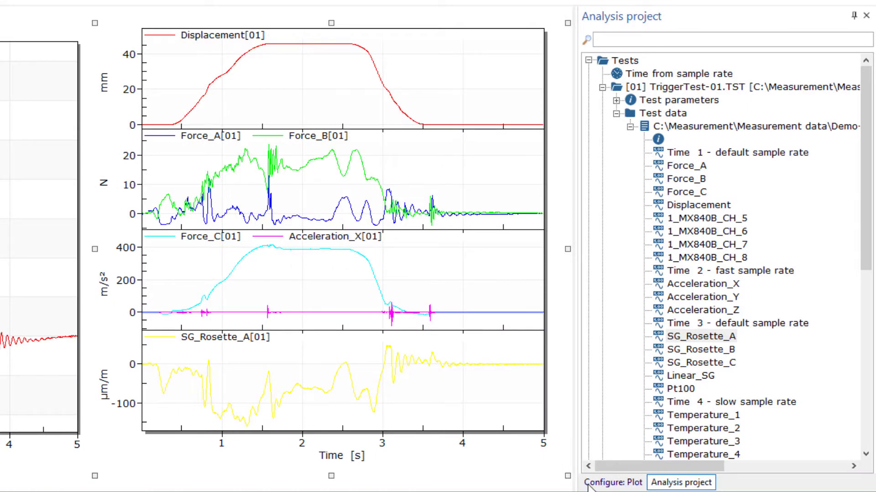
left_click(611, 482)
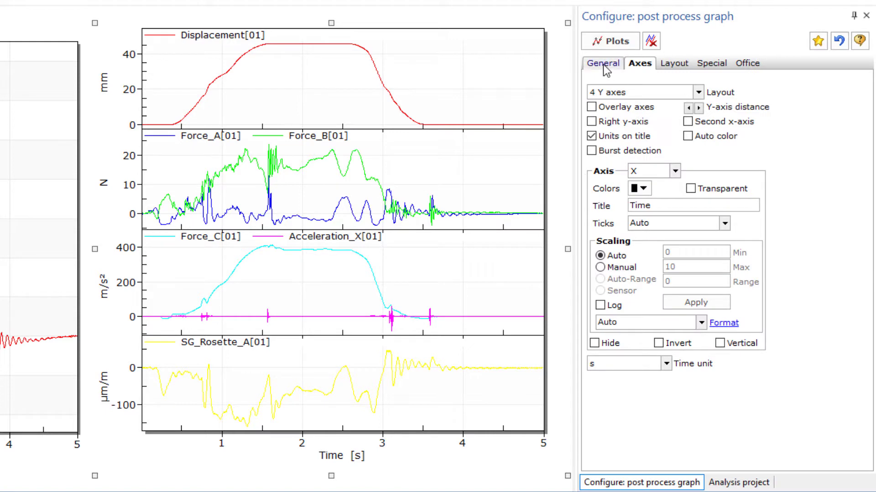
Step: Switch the graph configuration to its General settings
left_click(602, 63)
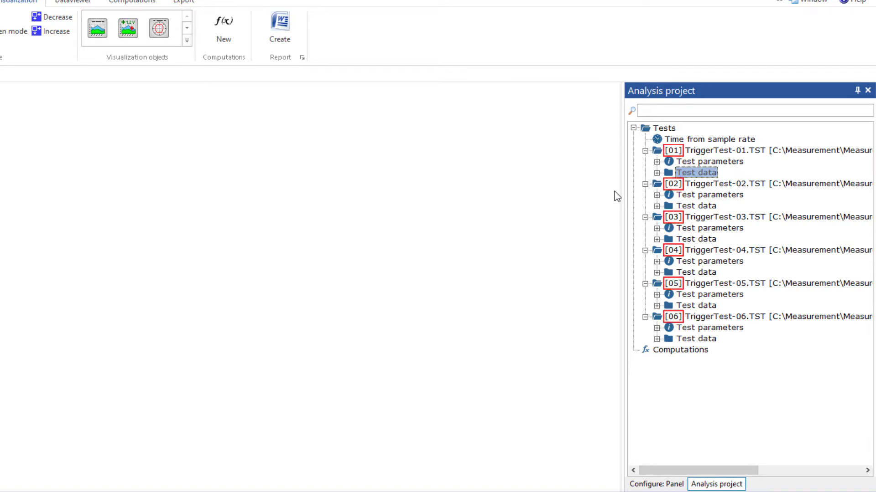
Step: Expand tests 01 and 03, overlay their TotalForce curves, and bring up the graph's settings
left_click(659, 172)
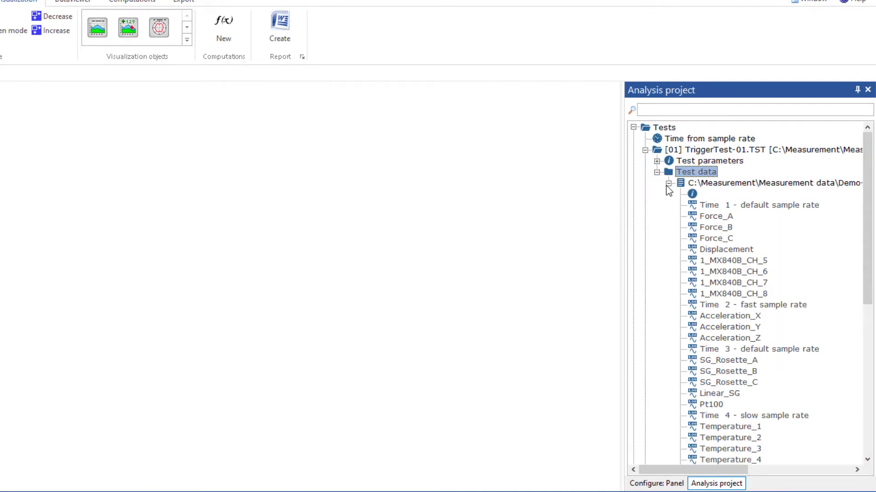
scroll("down", 3)
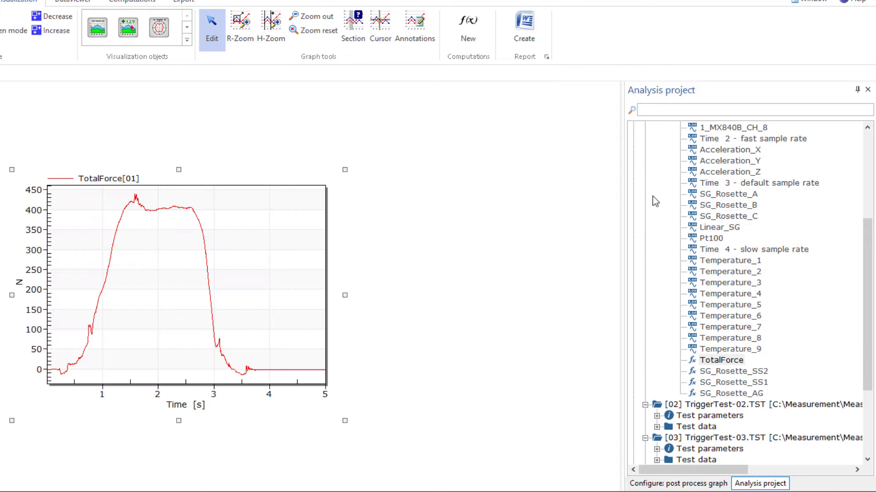
scroll("up", 3)
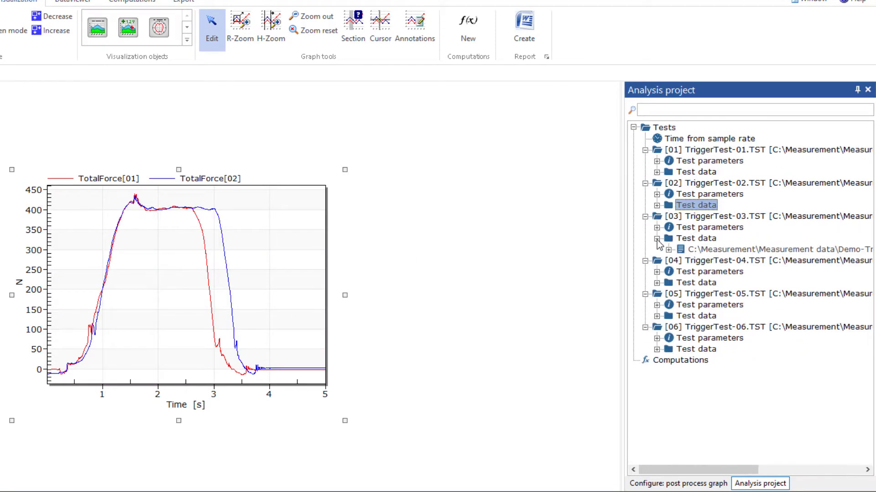
left_click(646, 238)
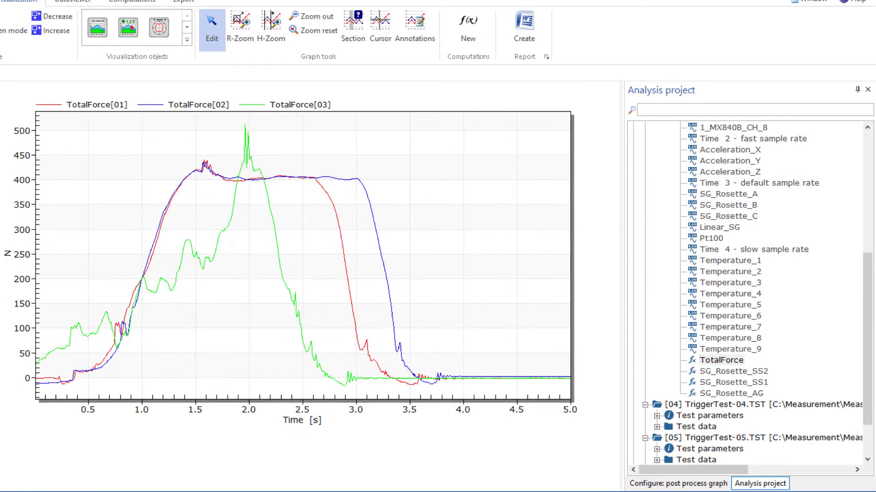
left_click(675, 484)
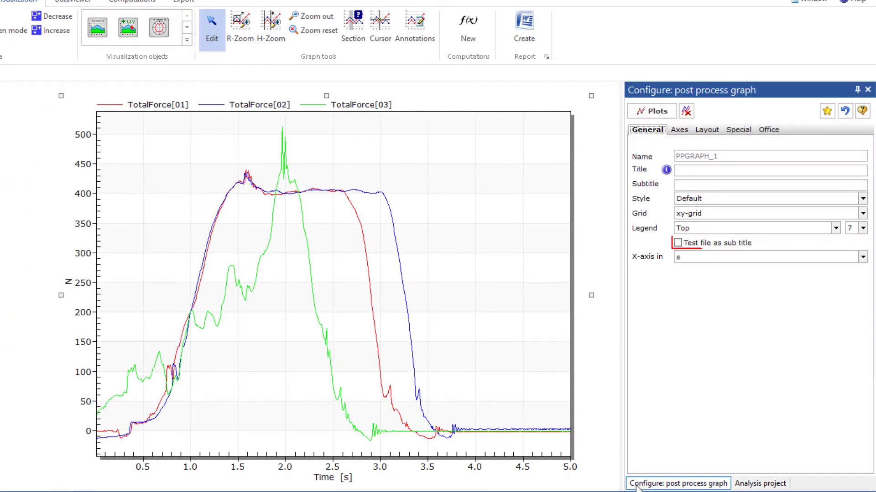
Step: Show test files as sub title and relabel the TotalForce[01] legend to 'TotalForce Test 1'
left_click(677, 243)
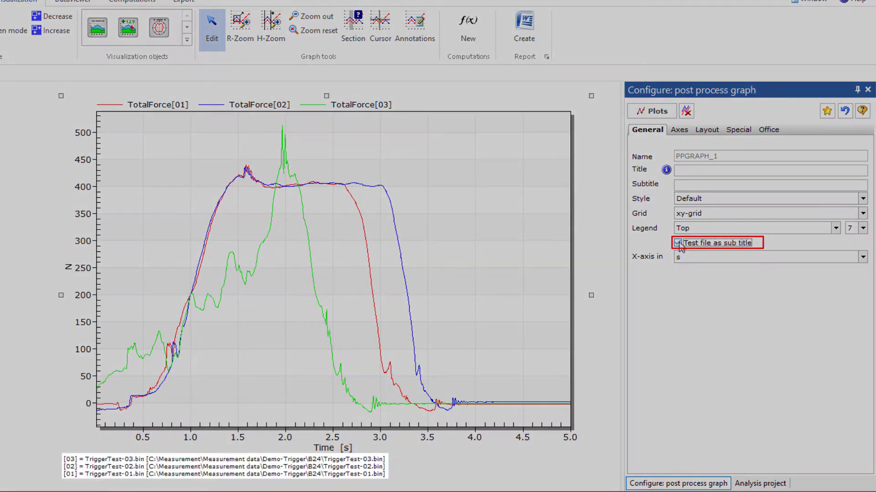
mouse_move(593, 352)
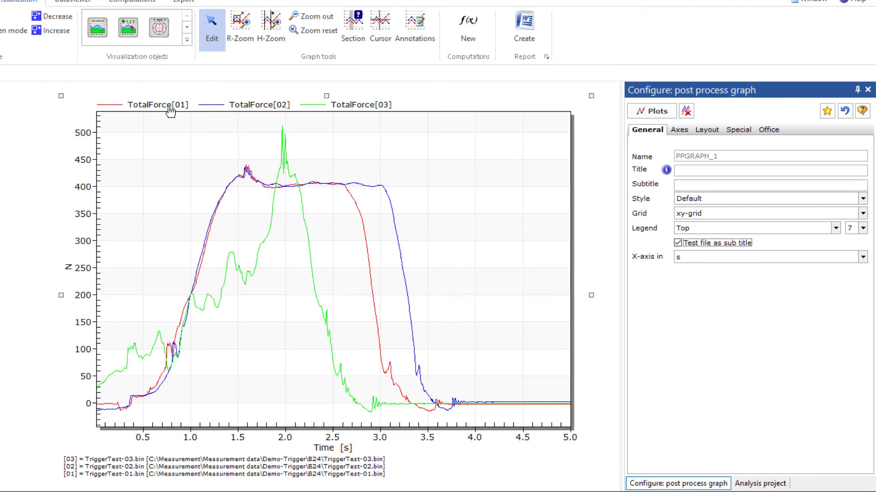
right_click(170, 105)
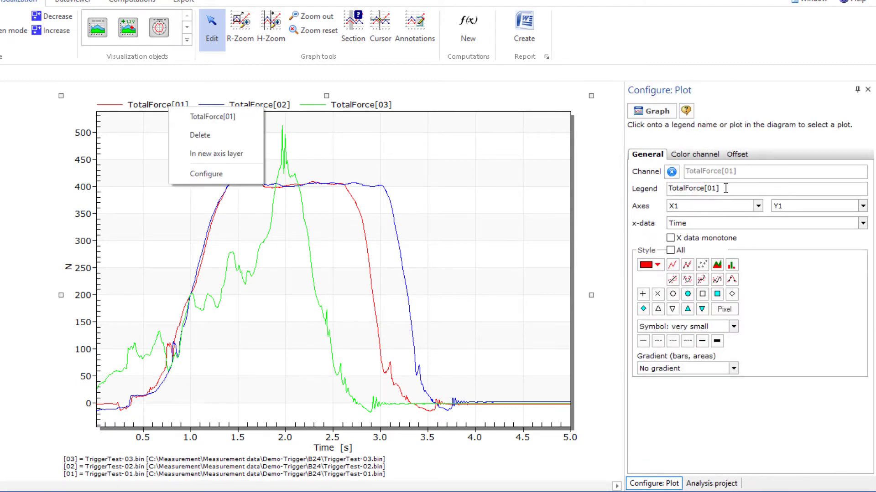
type("TotalForce Test")
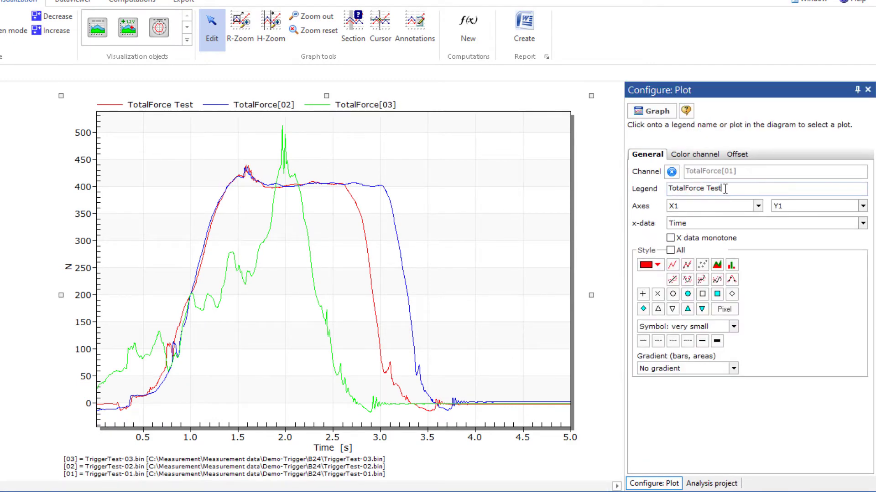
type("1")
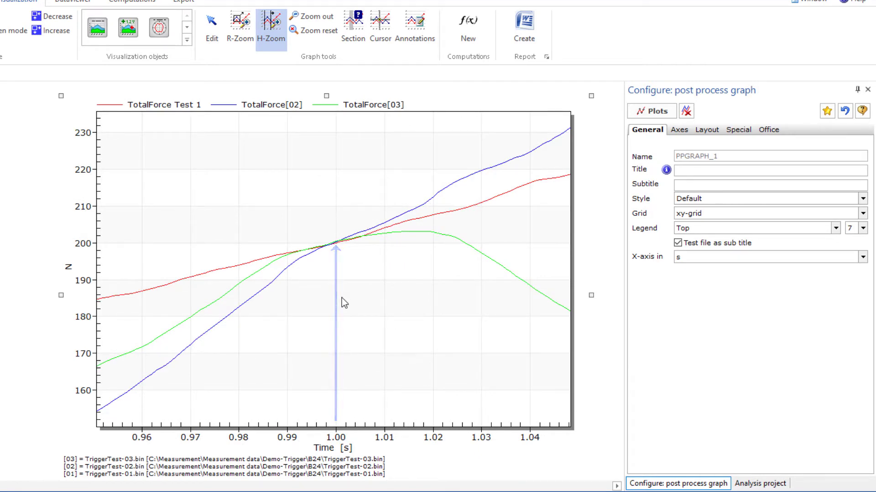
left_click(310, 17)
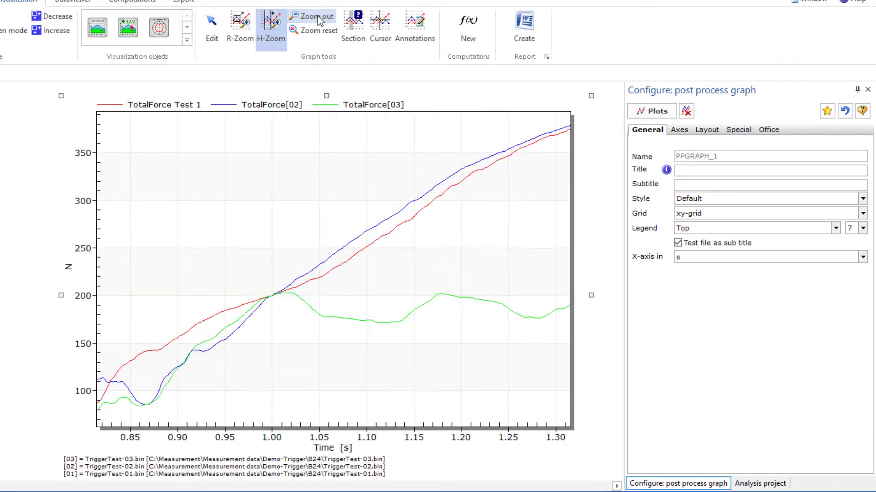
left_click(312, 30)
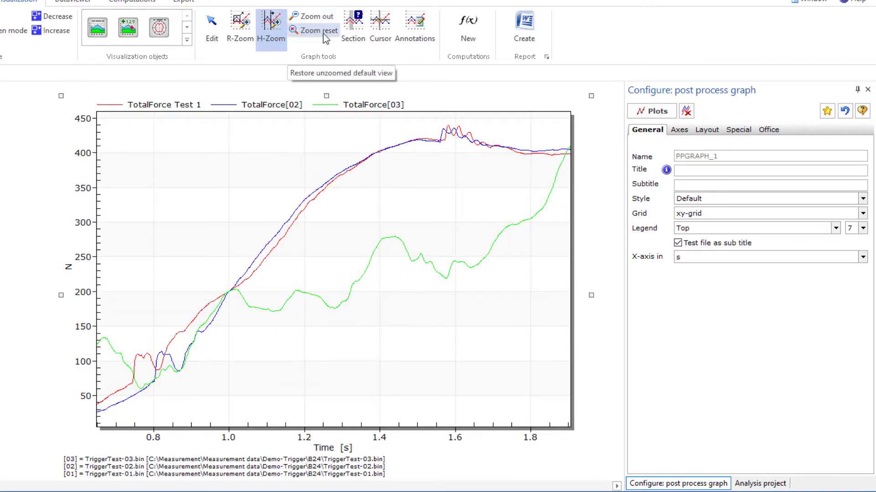
left_click(316, 30)
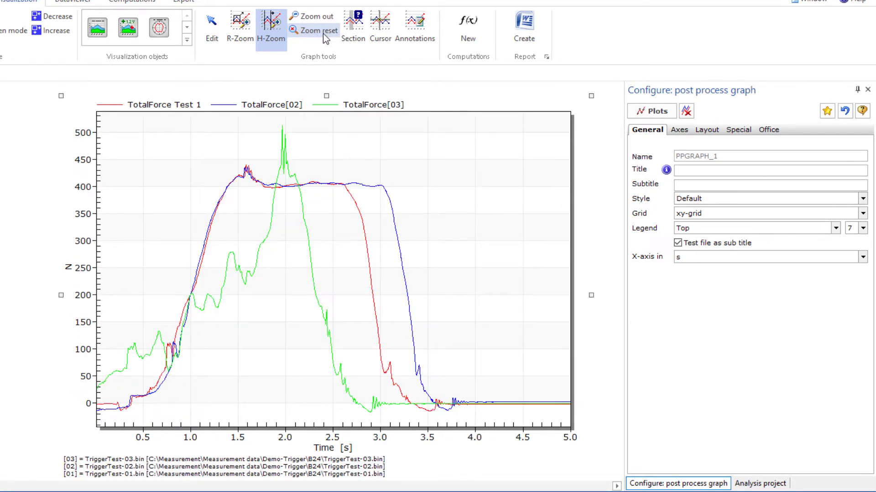
left_click(353, 29)
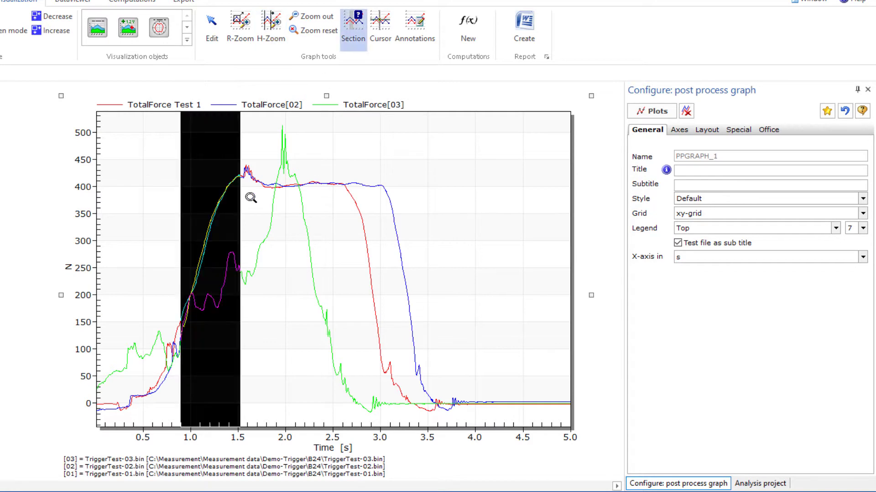
right_click(449, 198)
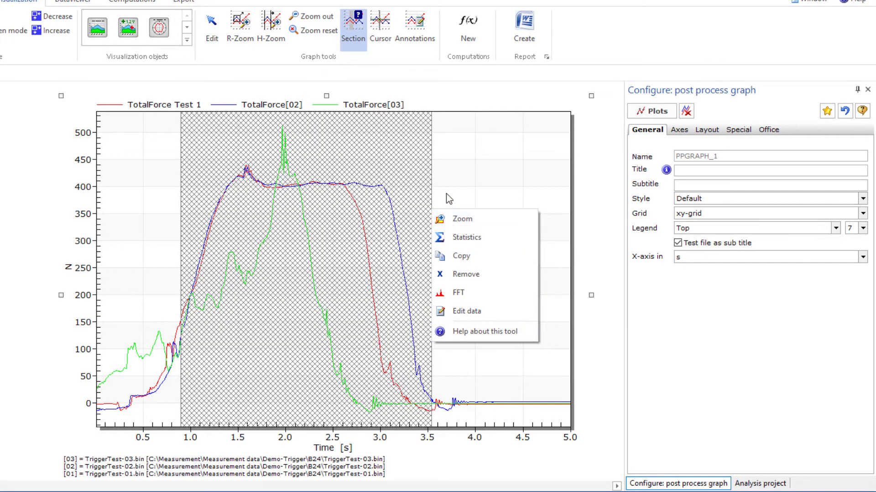
left_click(467, 237)
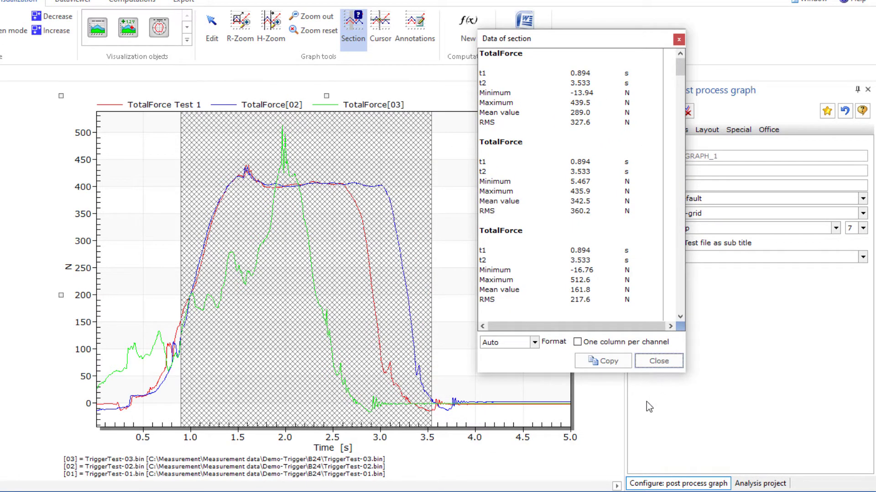
left_click(658, 361)
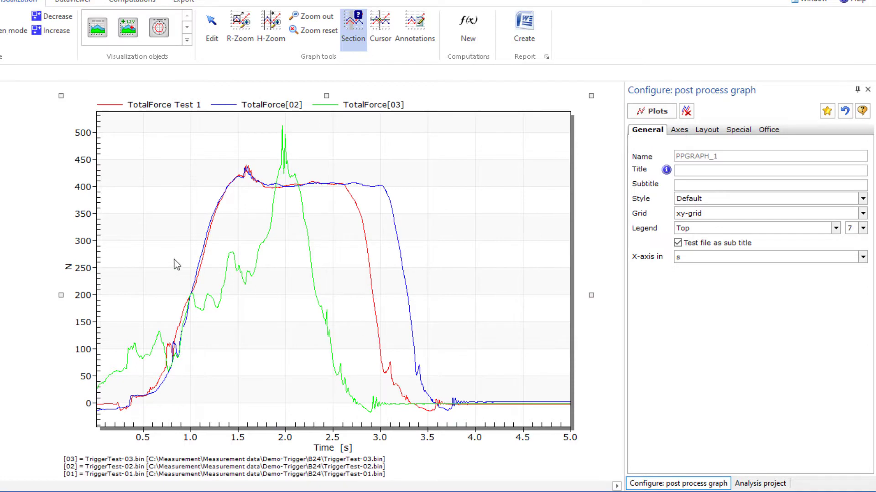
Step: Copy the marked section into SECTORCOPY channels 004–006 and reopen the section's options
right_click(439, 279)
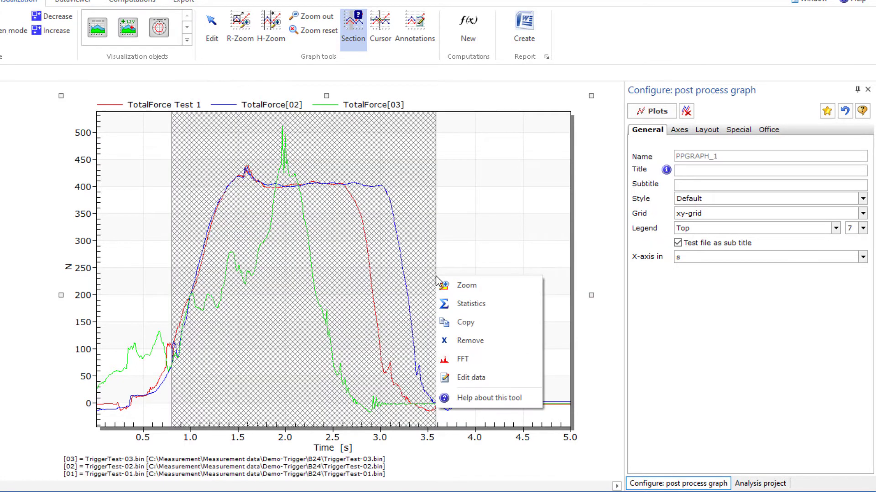
mouse_move(474, 323)
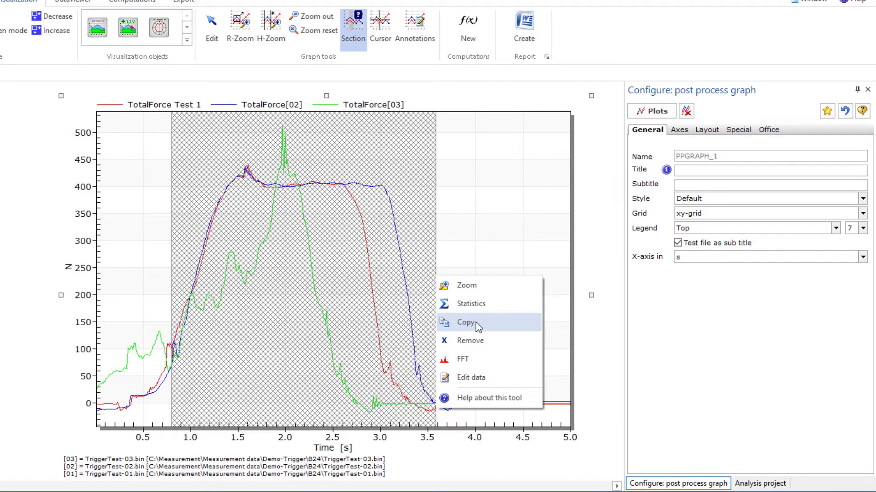
left_click(464, 322)
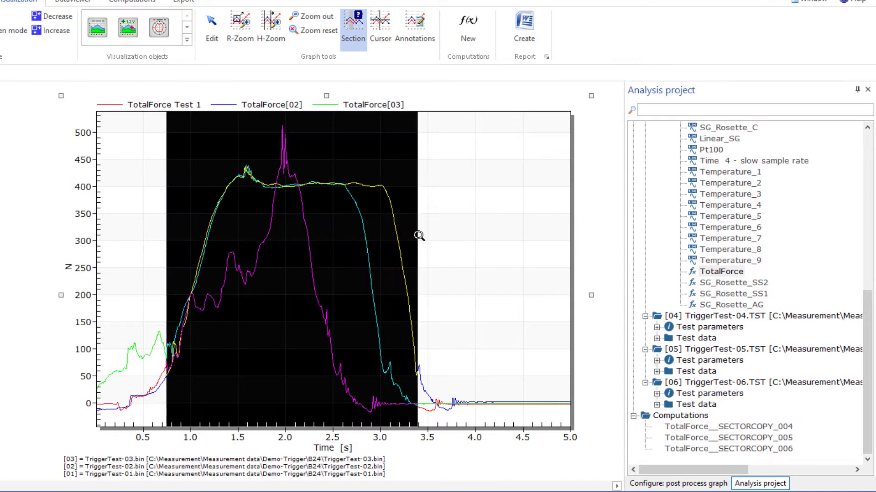
right_click(418, 234)
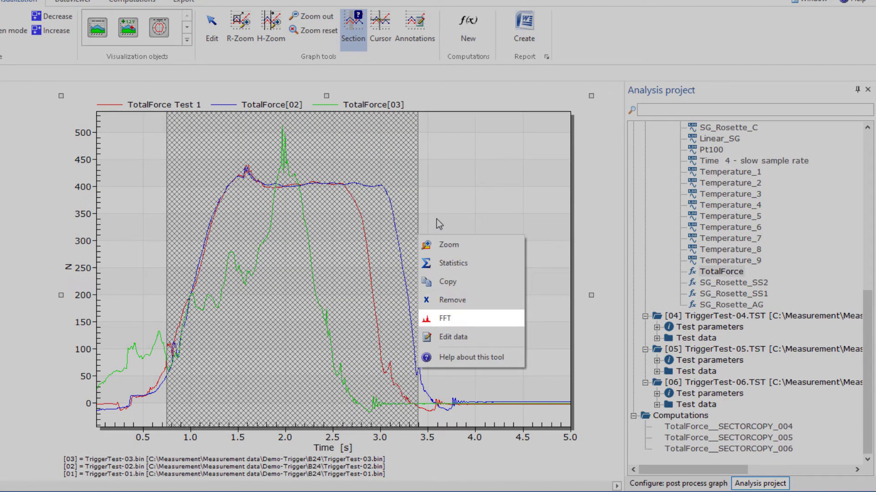
mouse_move(453, 337)
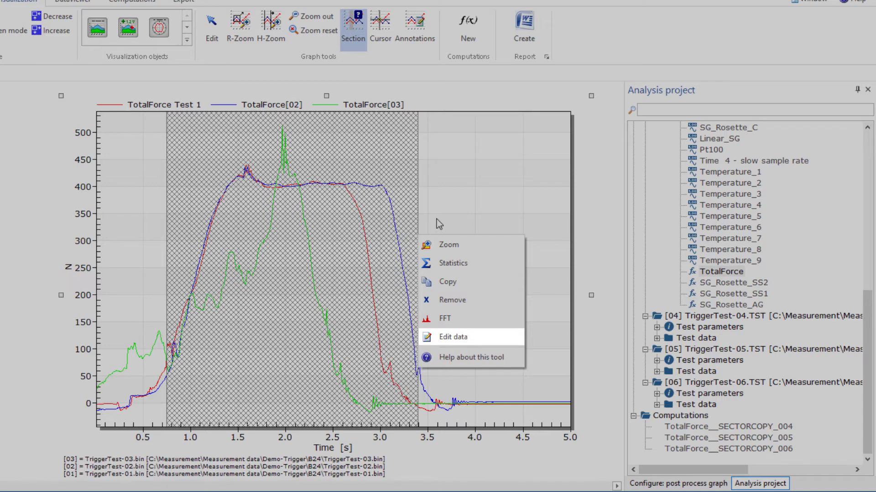
mouse_move(438, 223)
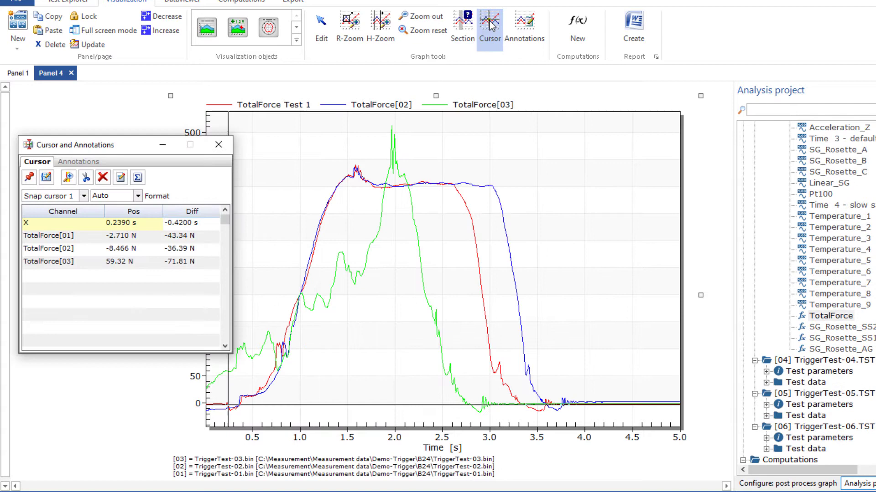
Step: Set a reference cursor at 0.659 s and read TotalForce[01]–[03] Pos and Diff values at 1.967 s
left_click(269, 335)
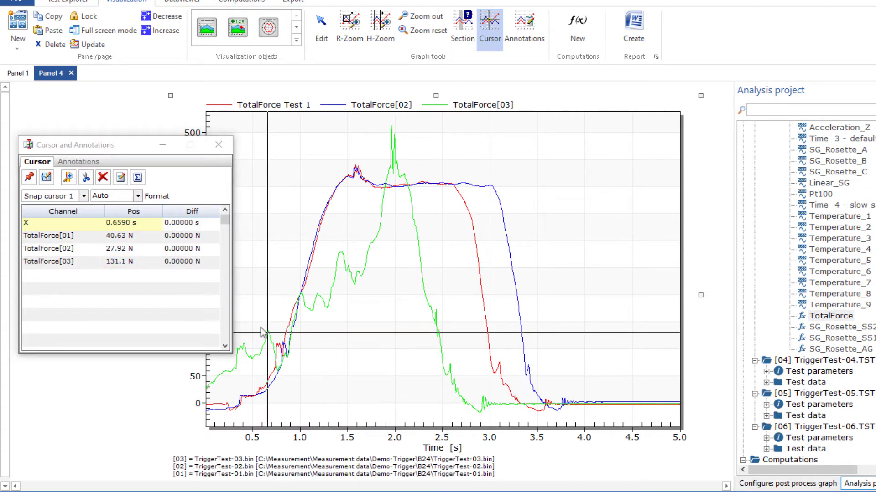
left_click(29, 178)
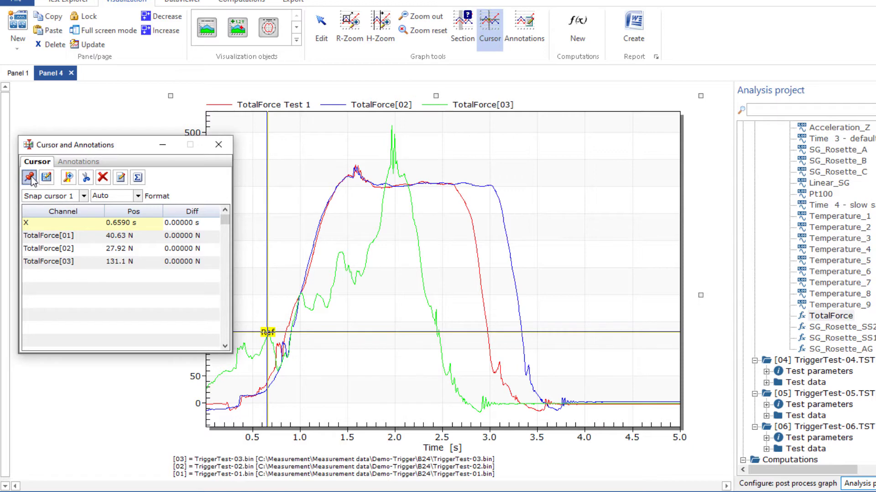
left_click(392, 139)
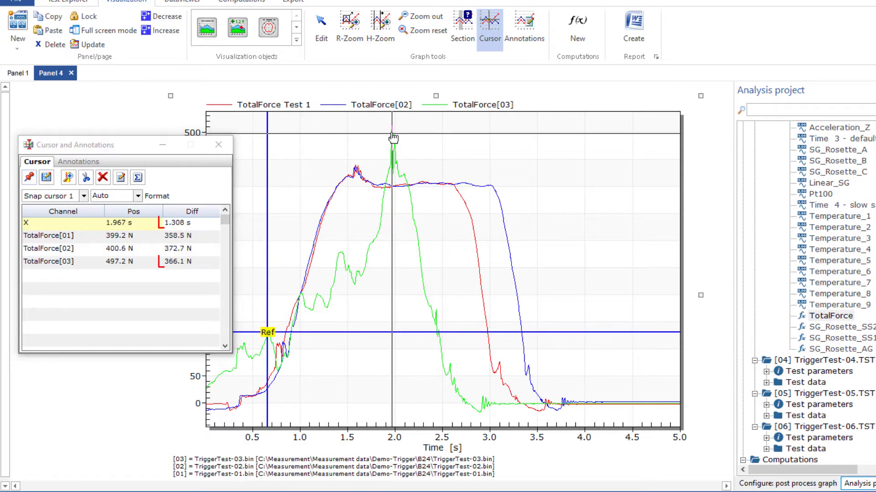
left_click(178, 222)
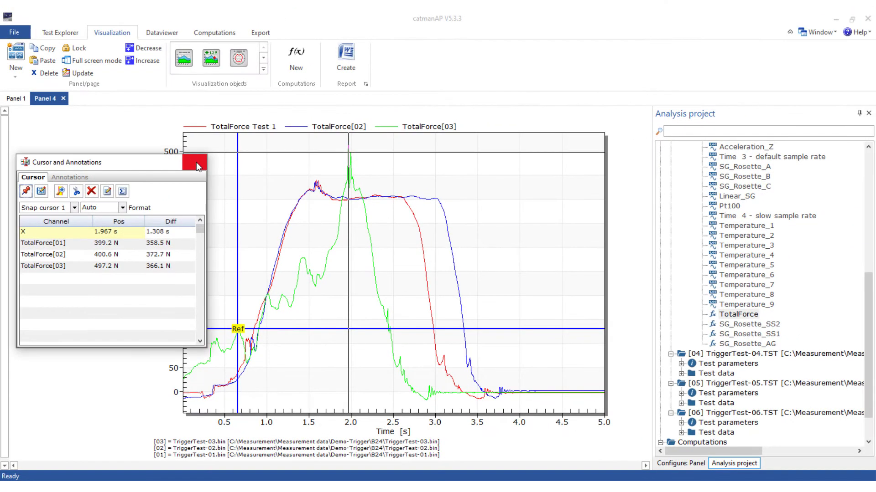
left_click(16, 56)
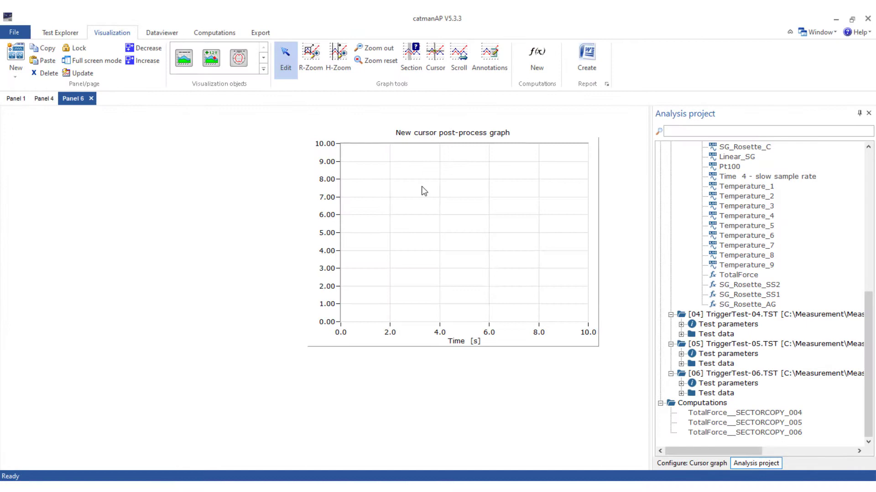
Step: Plot Force_A from test 03 in the post-process graph and switch it to cursor measurement
scroll("up", 3)
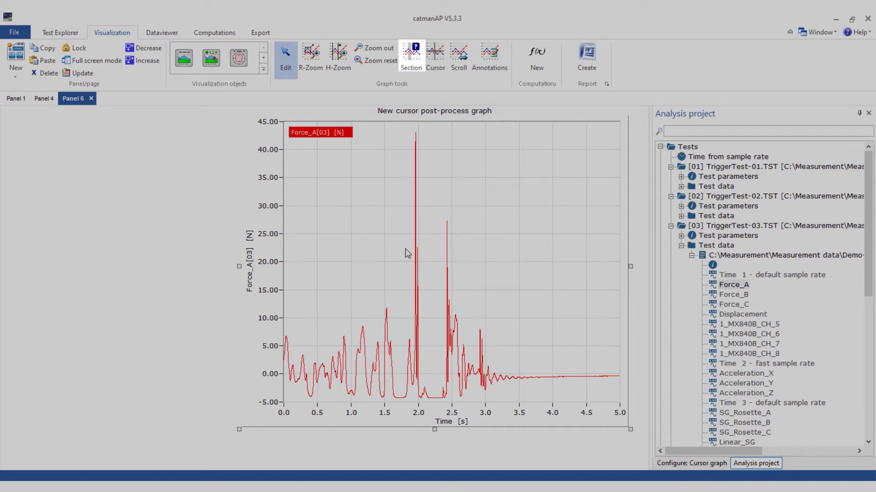
left_click(435, 56)
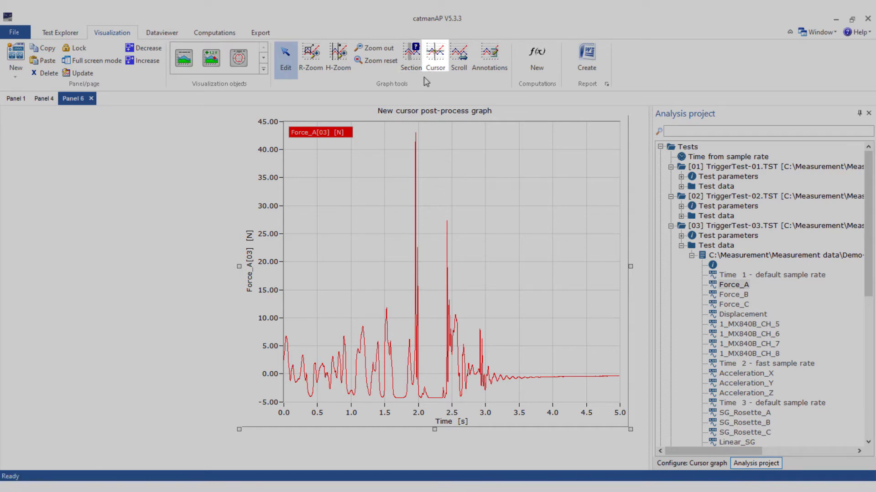
left_click(435, 53)
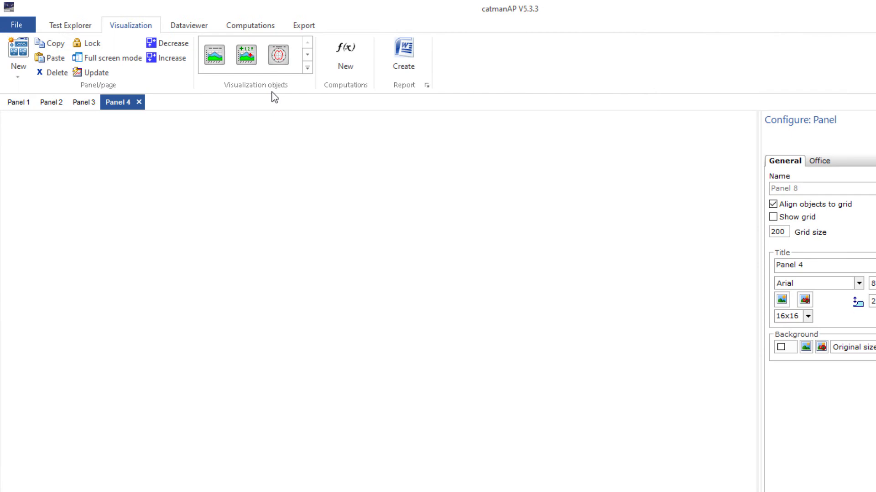
Step: Add a 0°–360° angle-synchronous graph beside the engine picture, then start a new panel
left_click(306, 68)
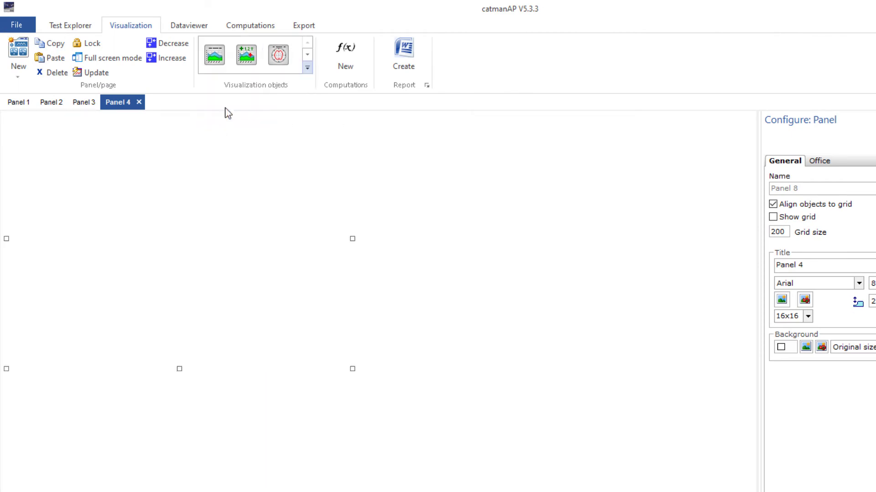
left_click(279, 54)
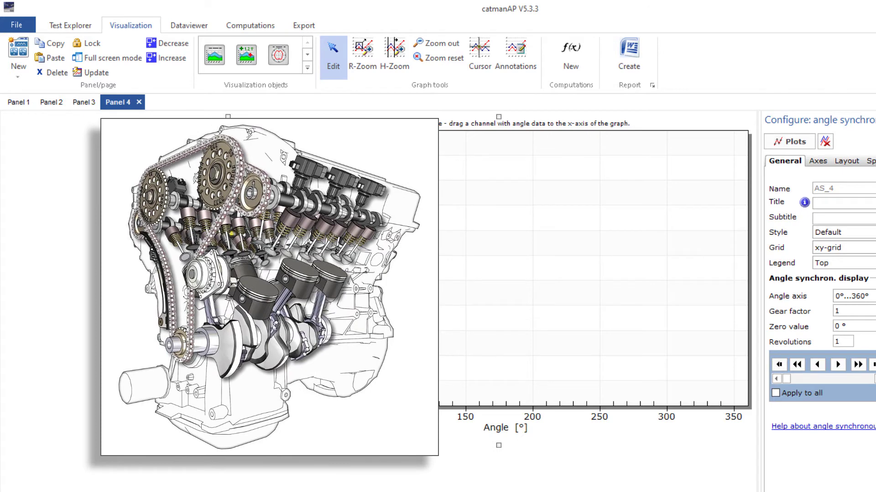
left_click(18, 56)
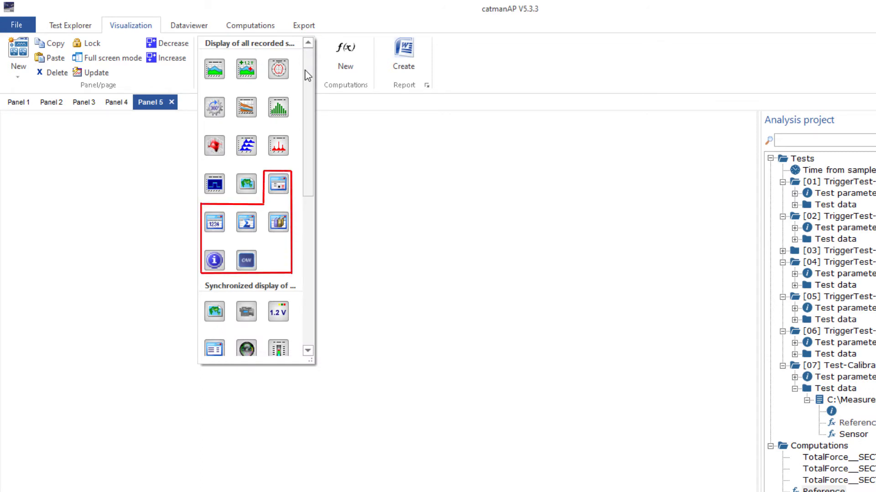
mouse_move(213, 222)
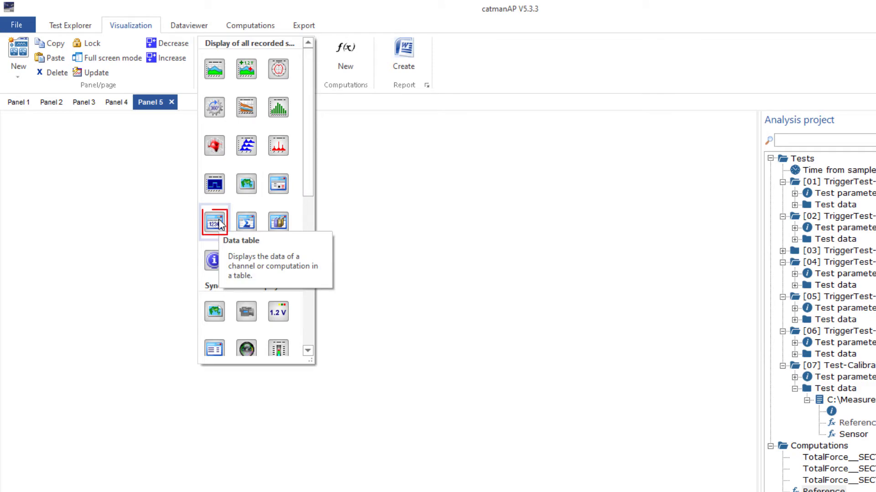
Step: Add a data table of Reference and Sensor calibration values on Panel 5, then start Panel 6
left_click(214, 221)
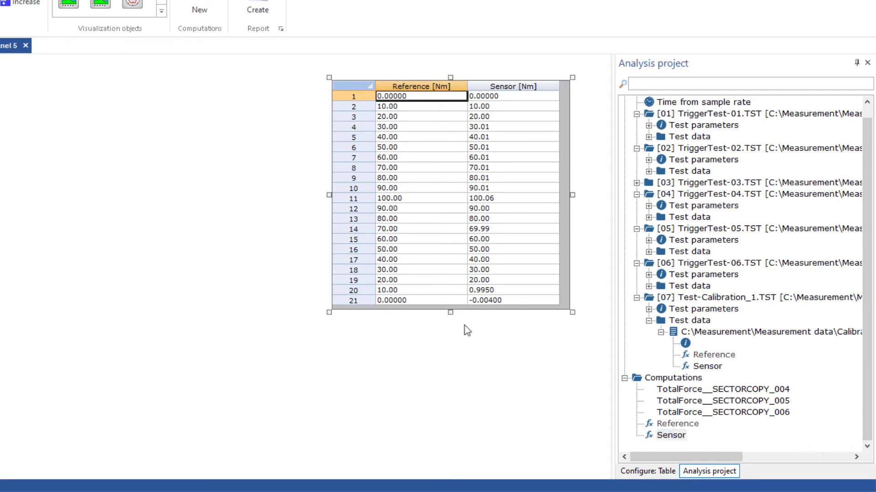
left_click(16, 59)
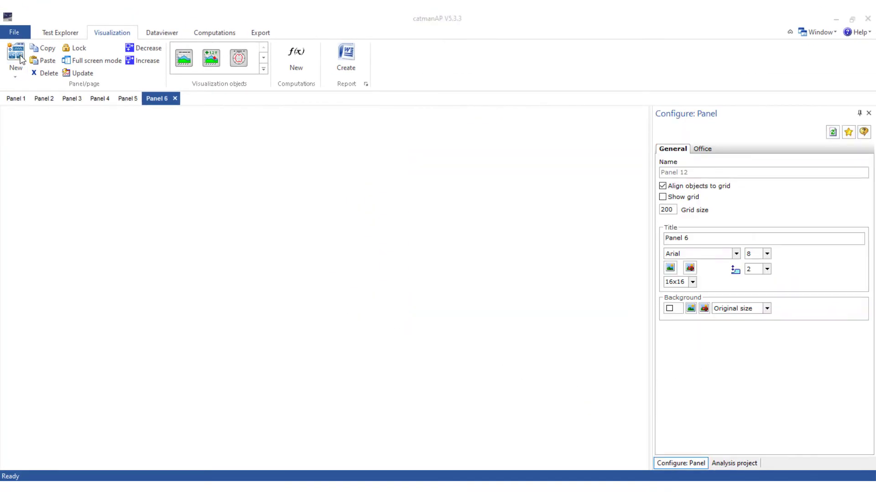
Step: Add a flexible table to Panel 6 with channel name and unit appended to placed values
left_click(263, 70)
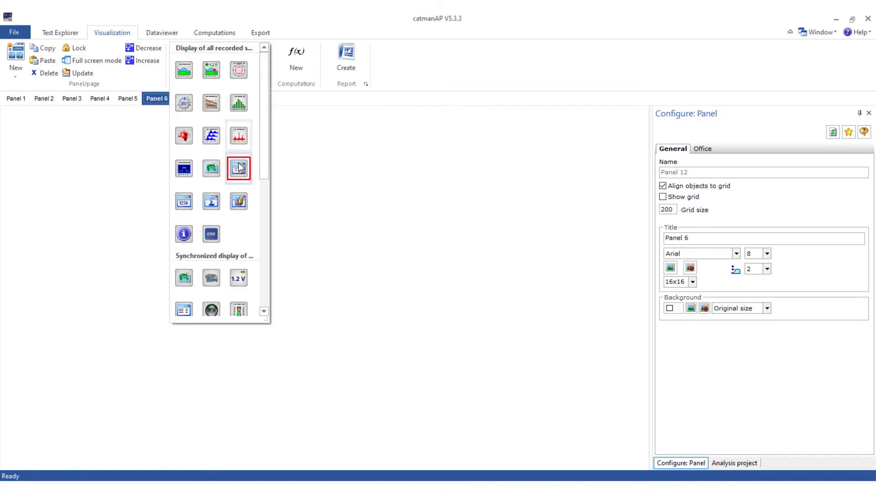
left_click(238, 168)
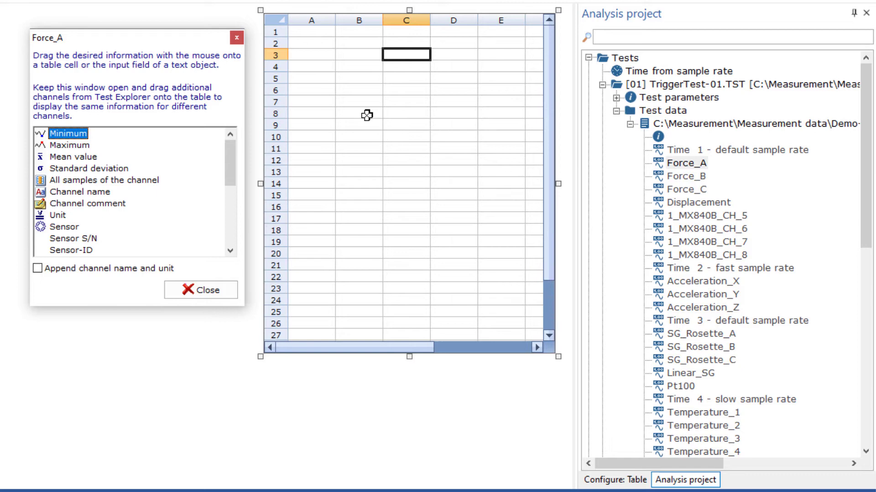
left_click(37, 269)
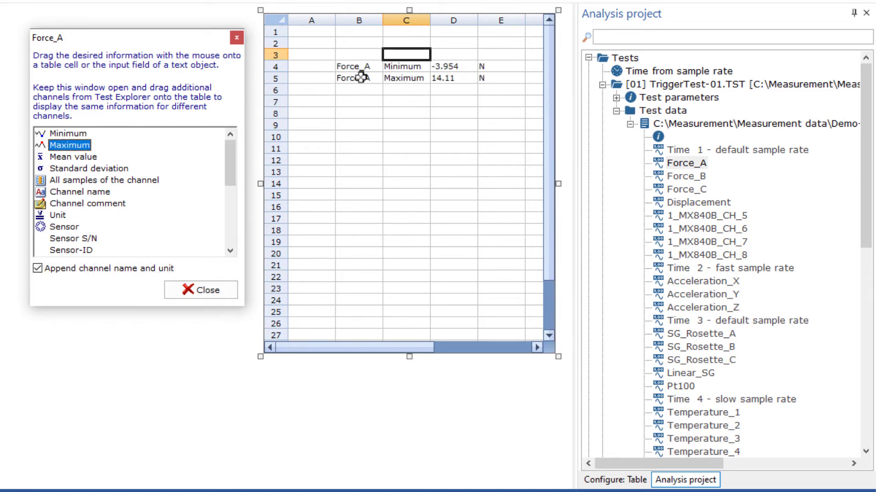
Step: Fill cells with Force_A minimum, maximum and all samples plus Force_B maximum
scroll("down", 3)
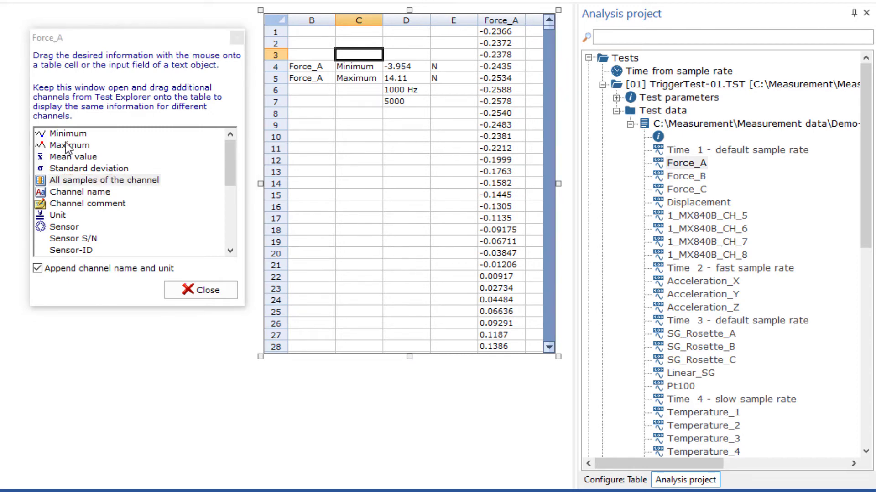
left_click(686, 176)
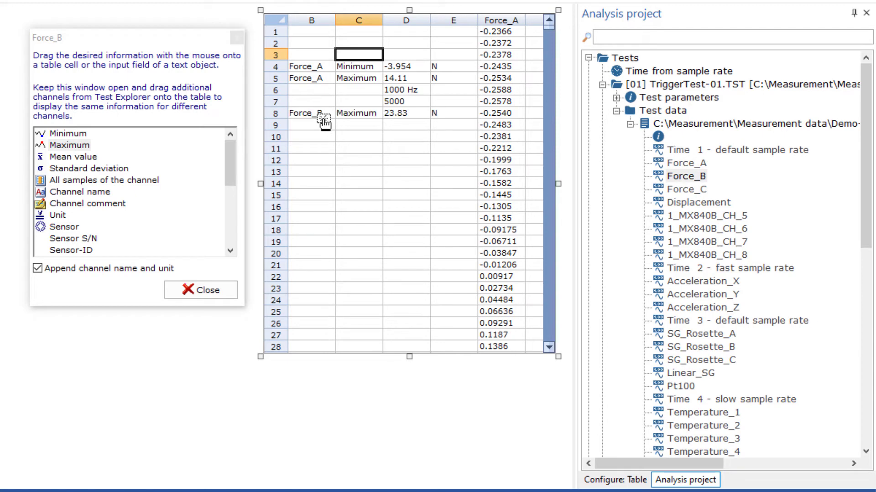
left_click(688, 189)
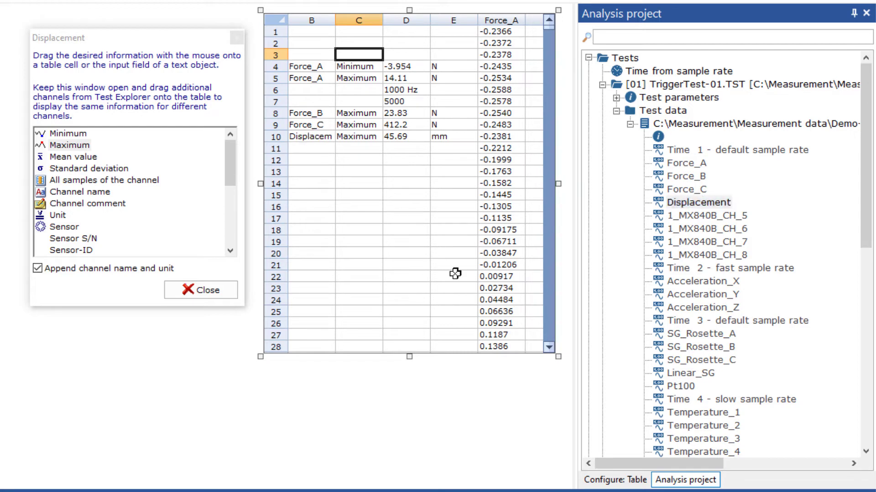
Step: Give the table five sheets and name the second sheet 'Calculations'
left_click(612, 479)
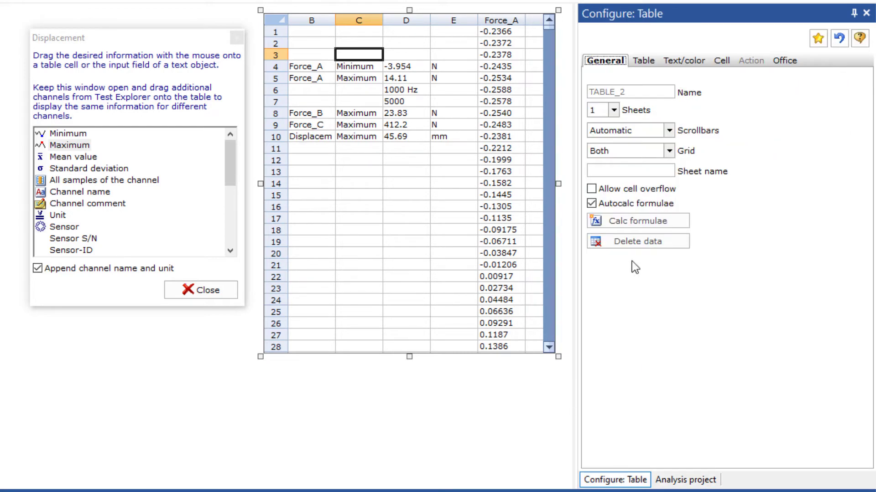
left_click(614, 111)
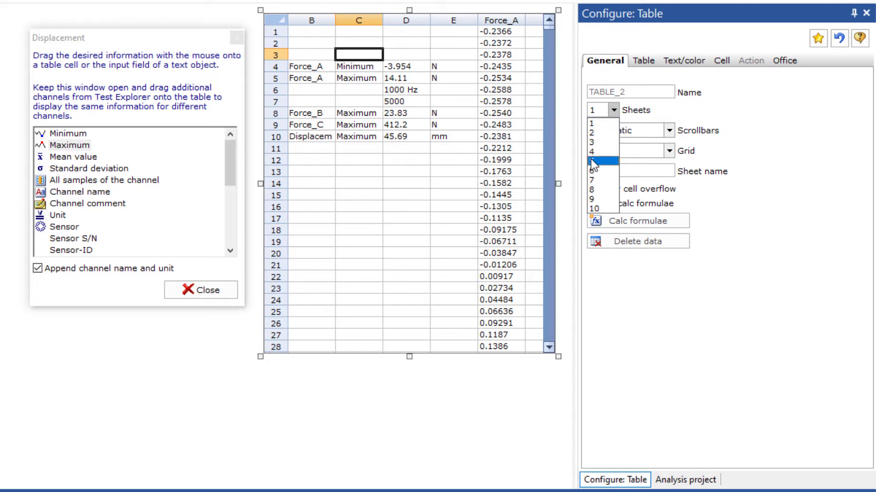
left_click(600, 162)
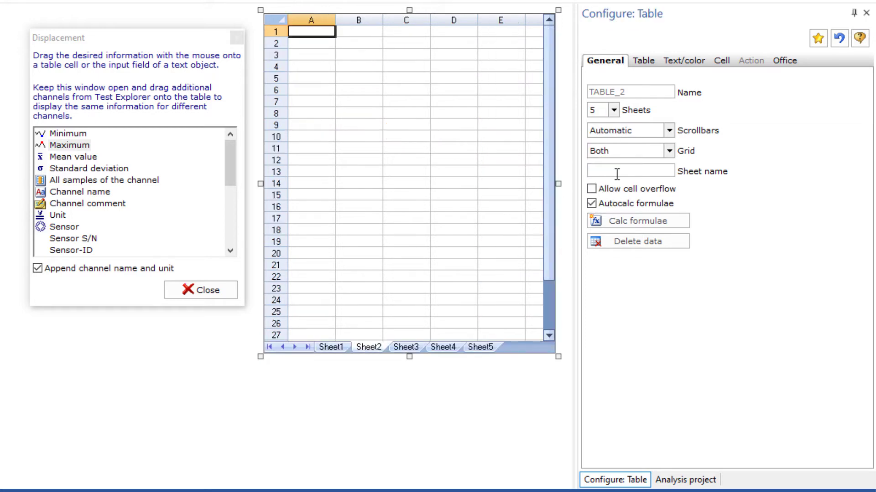
type("Calculations")
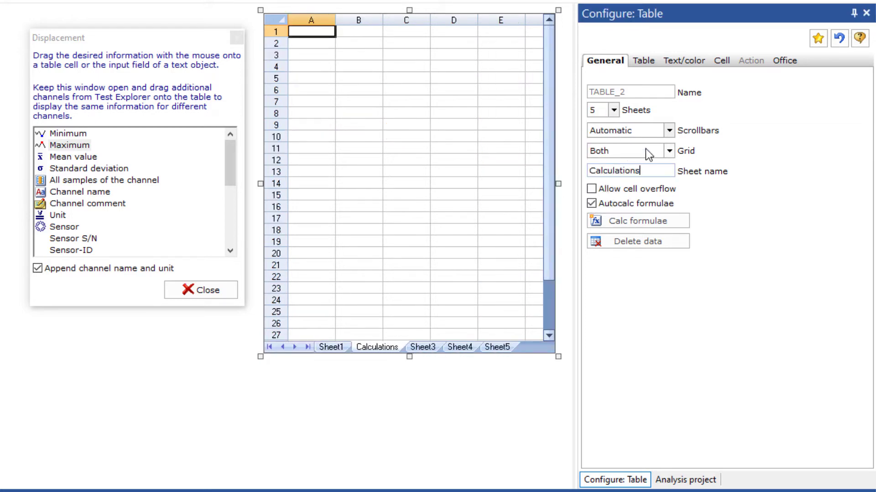
left_click(717, 60)
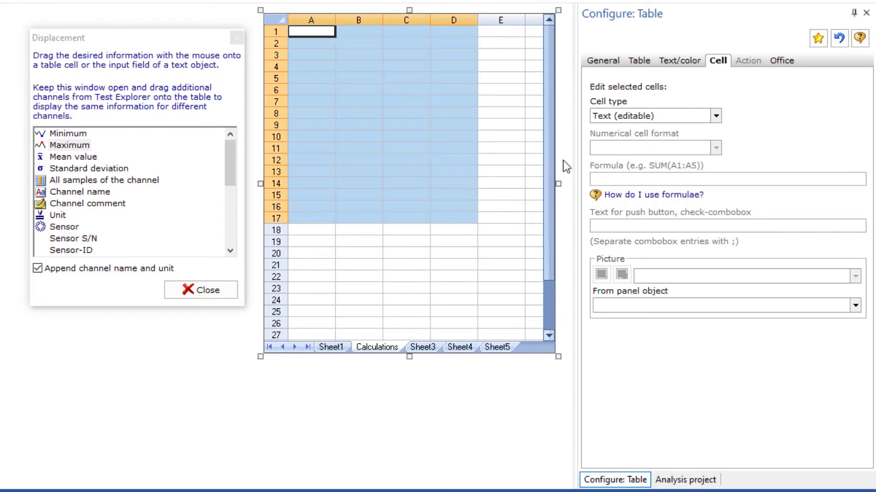
Step: Make the cells editable numbers and enter the formula A1+A2 in cell A4
left_click(715, 116)
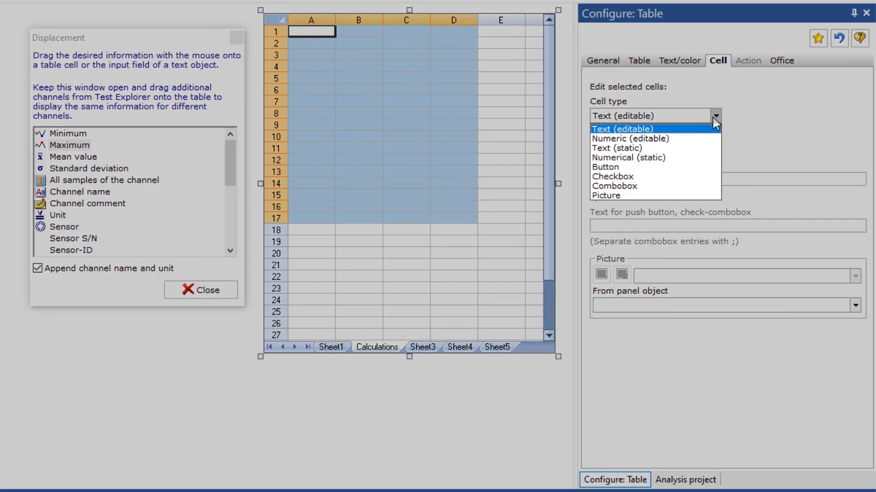
left_click(634, 137)
type("7")
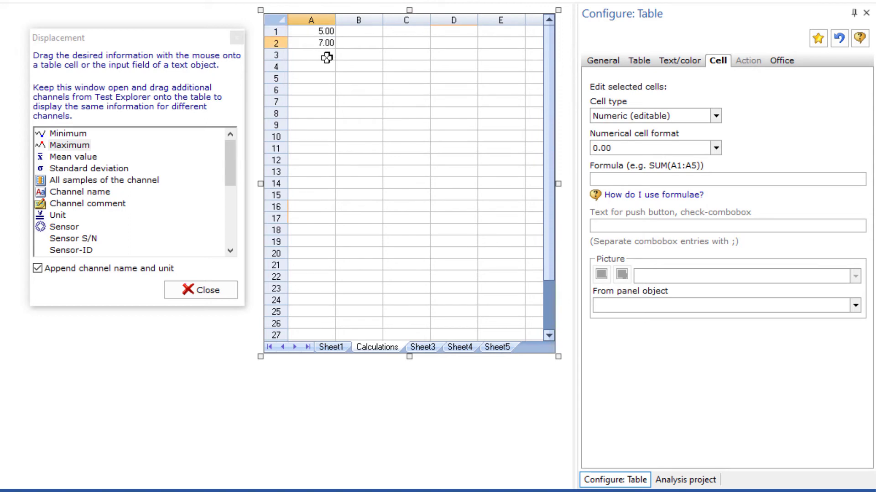
left_click(317, 66)
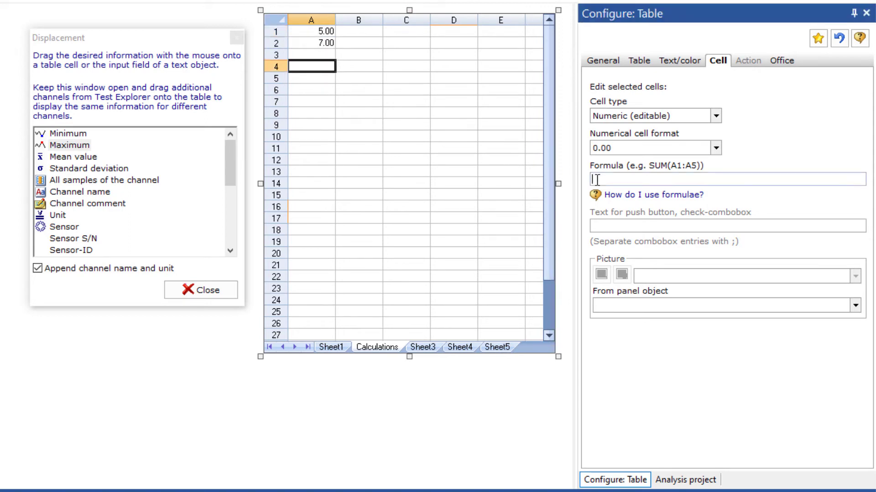
type("A1+A2")
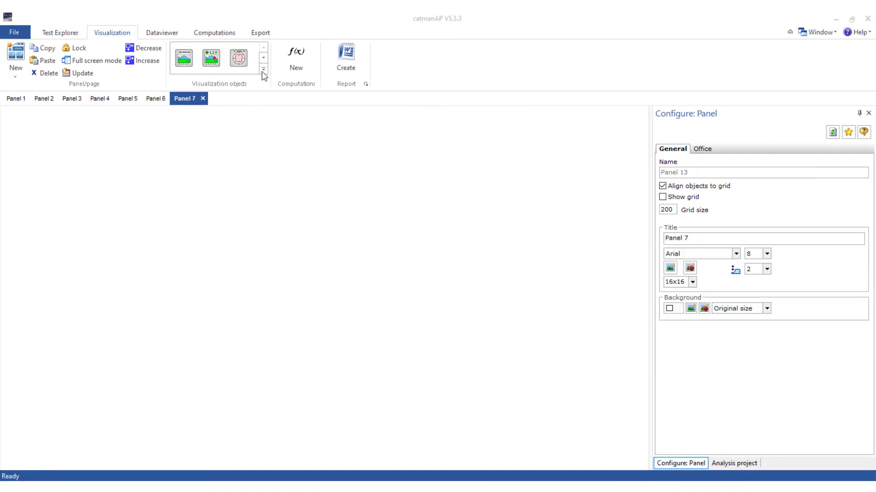
Step: Add a CAN raw table to Panel 7 decoded with the Vector CANdb file
left_click(263, 68)
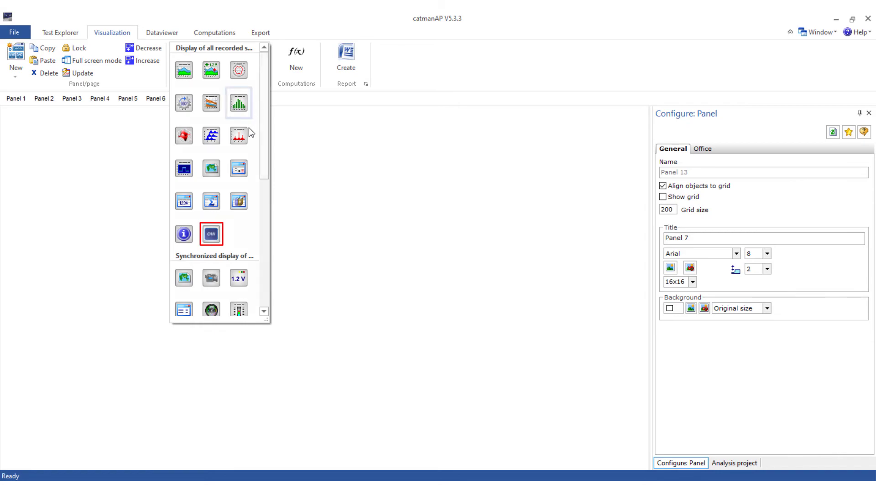
left_click(211, 235)
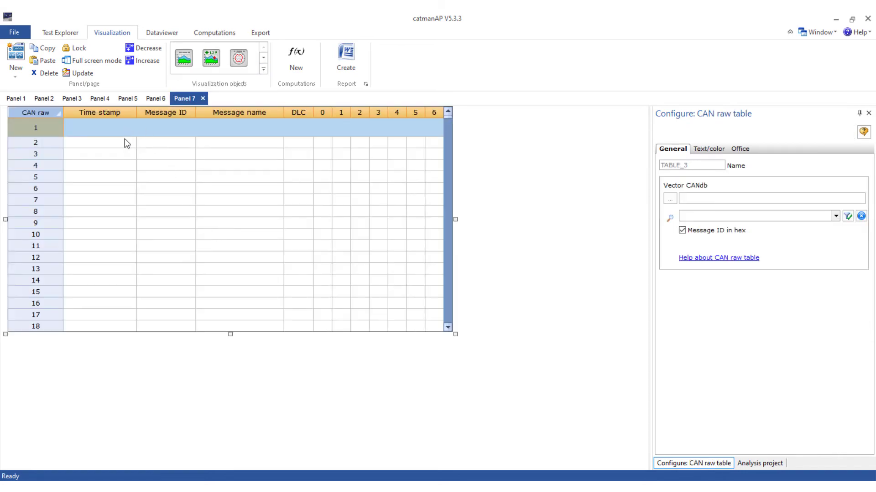
left_click(759, 463)
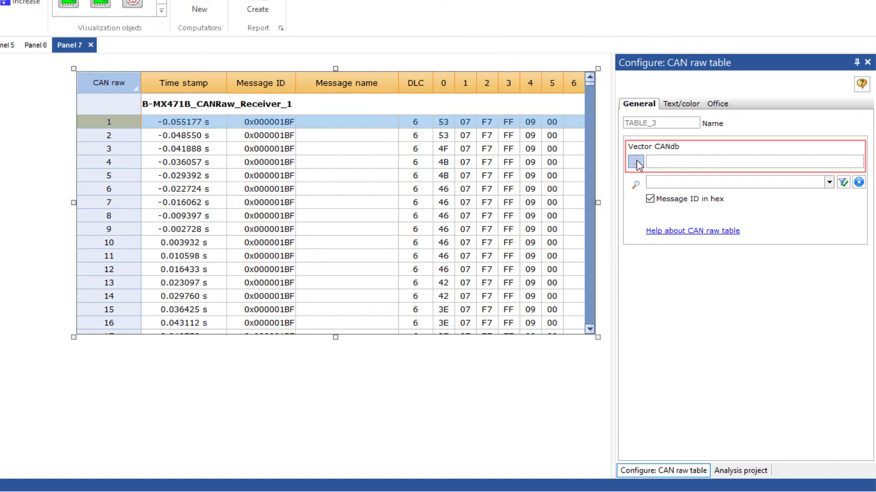
left_click(636, 162)
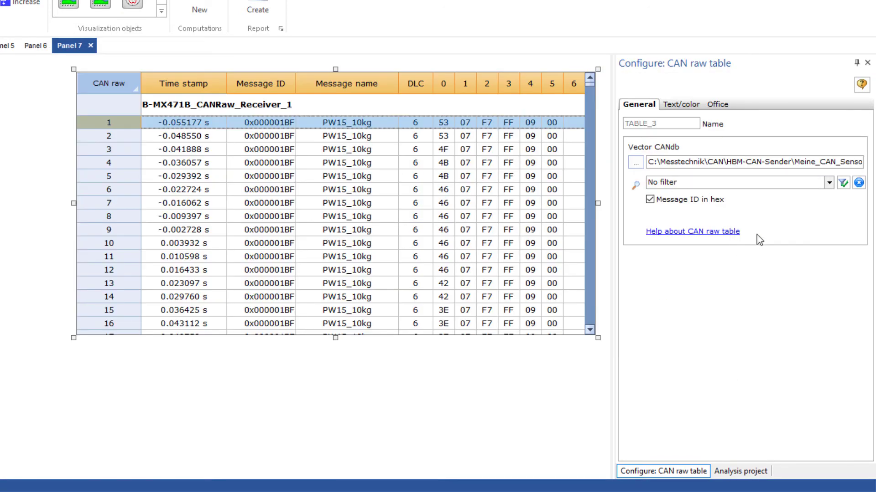
Step: Filter the table to Temperature_Zila (190) messages, then start Panel 8
left_click(829, 182)
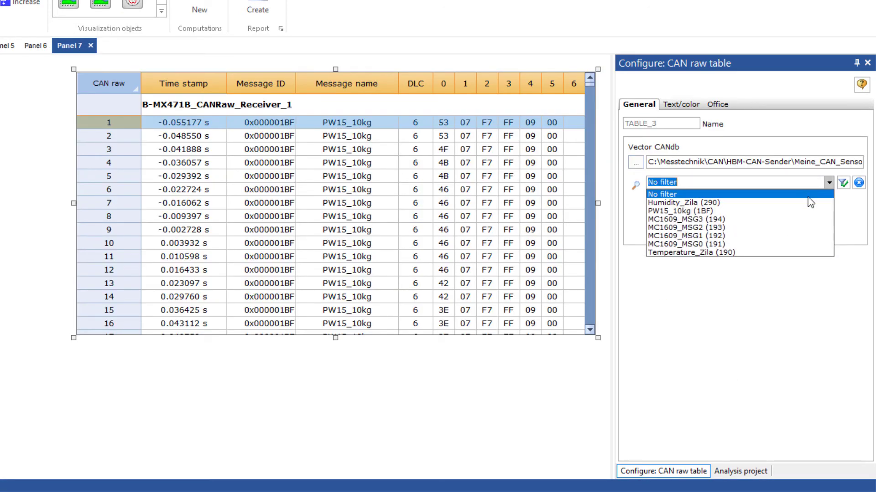
left_click(672, 203)
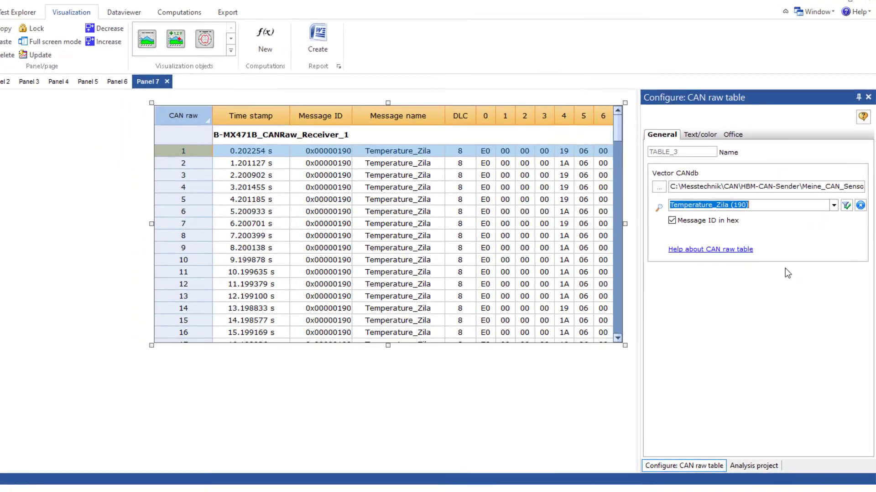
left_click(16, 58)
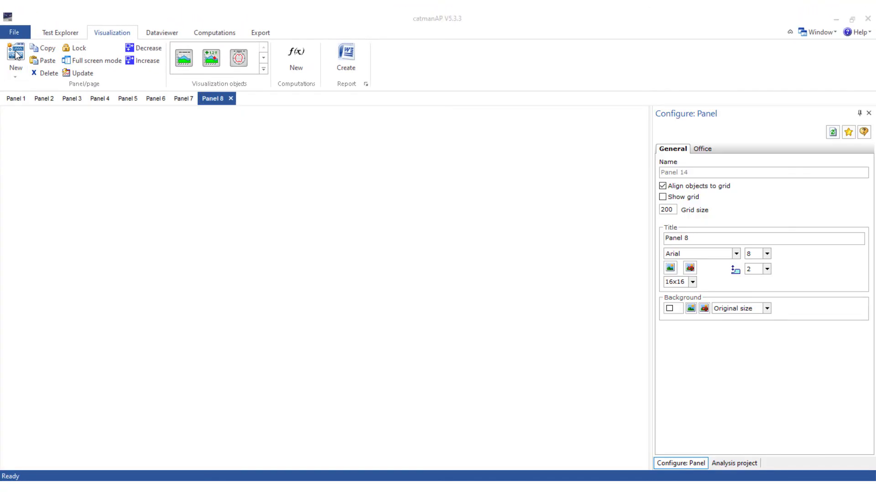
Step: Show the TriggerTest-06 test parameters in a table on Panel 8, then start Panel 9
left_click(263, 69)
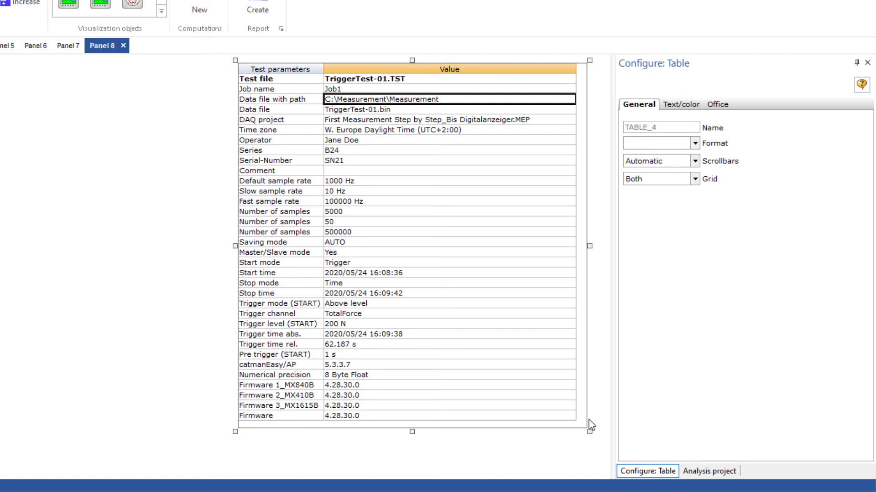
left_click(708, 471)
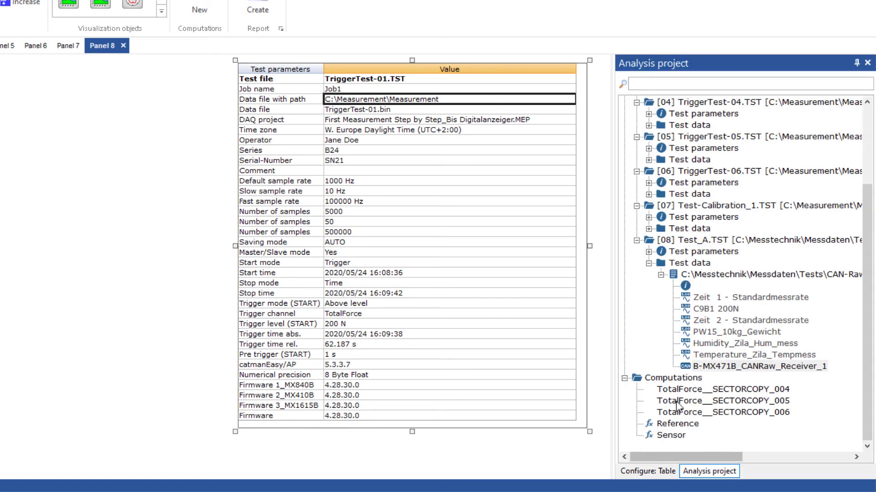
left_click(715, 102)
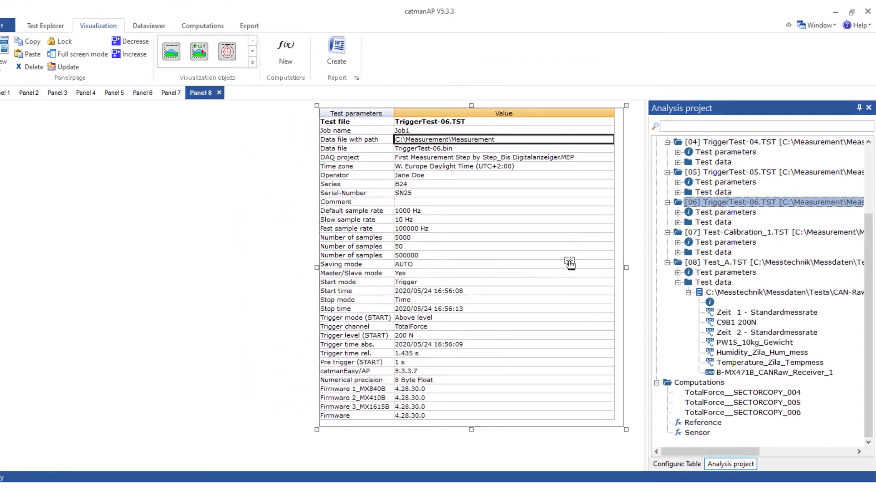
left_click(15, 56)
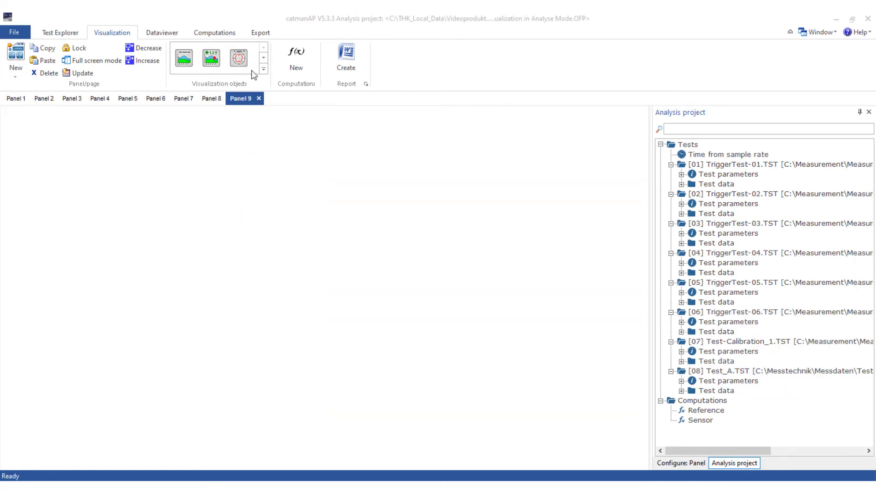
Step: Fill a channel information table with Force_A–C, Displacement and SG_Rosette_A, then start Panel 10
left_click(262, 69)
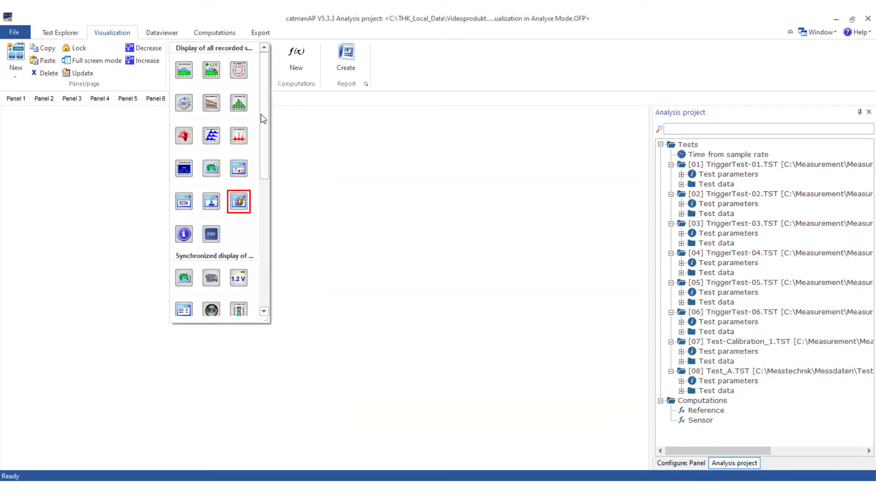
left_click(238, 201)
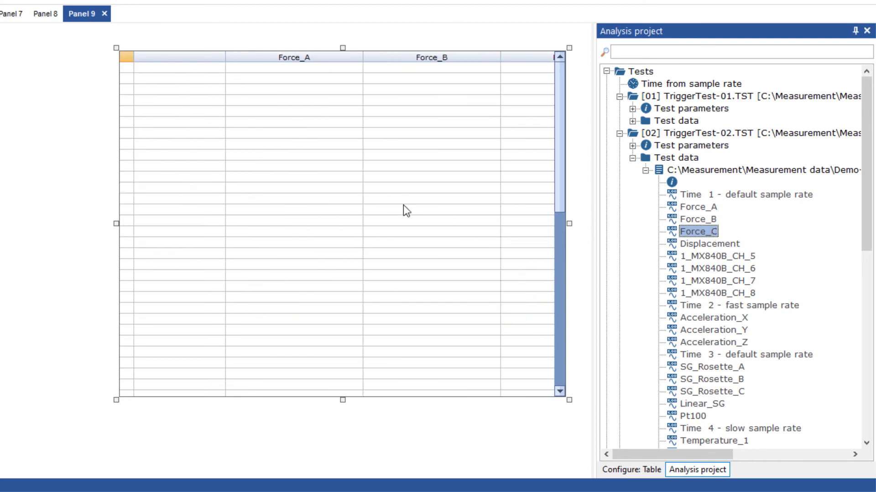
left_click(715, 242)
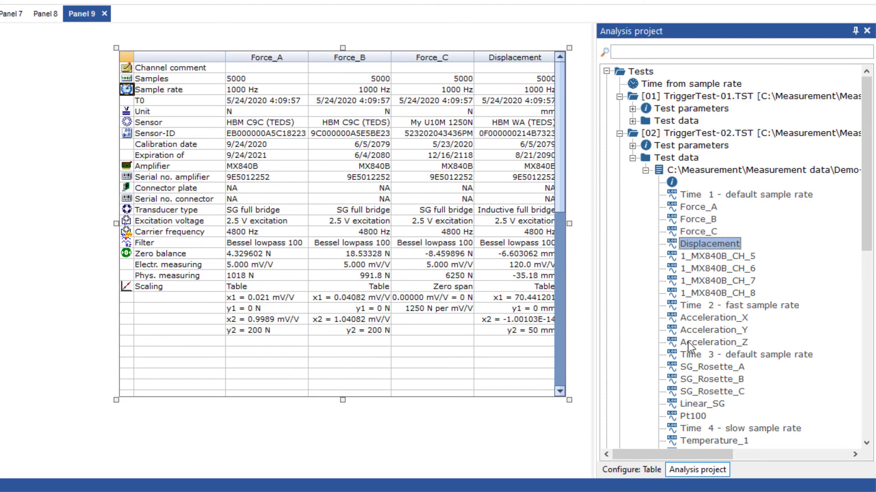
left_click(712, 367)
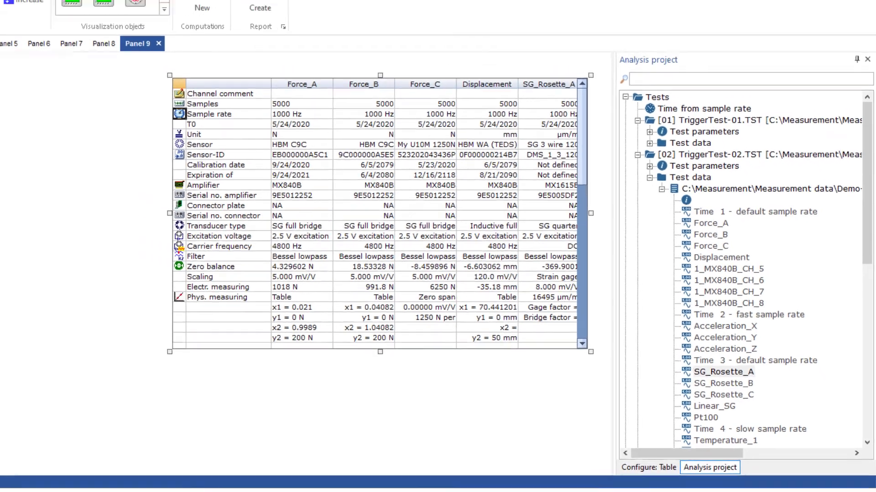
left_click(164, 10)
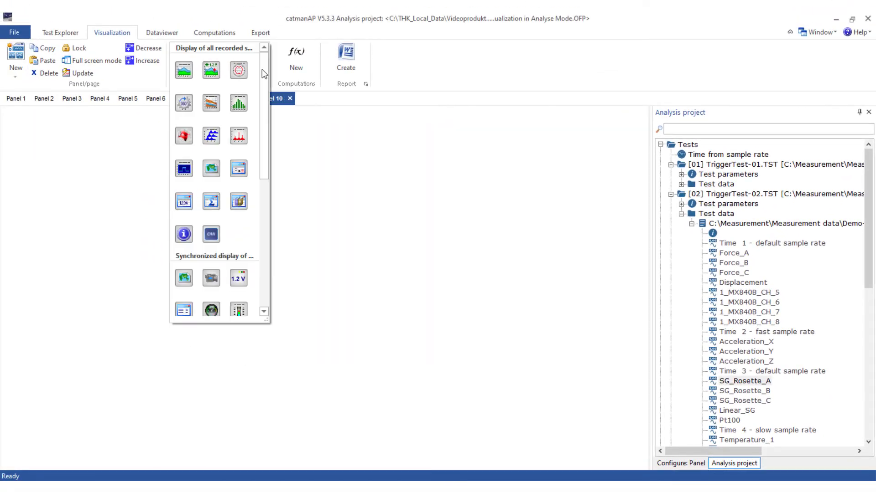
mouse_move(211, 201)
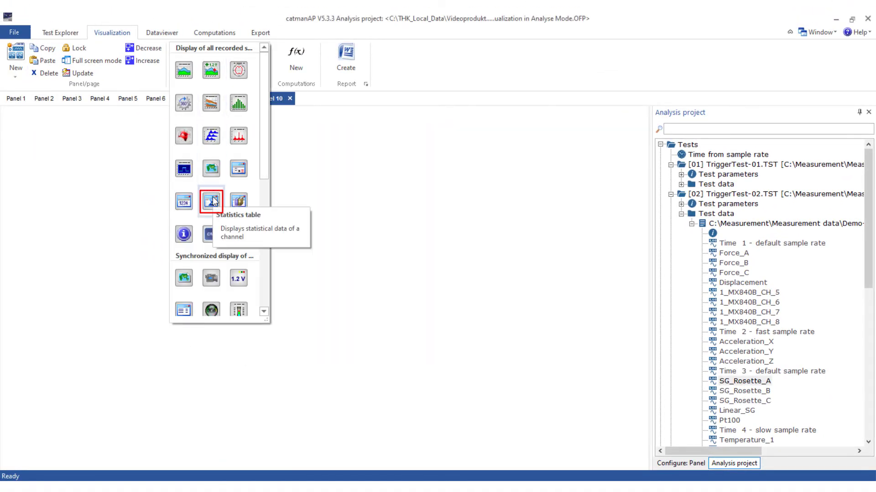
Step: Show count, extremes and mean for Force_A–C without extended statistics, then start Panel 11
left_click(211, 200)
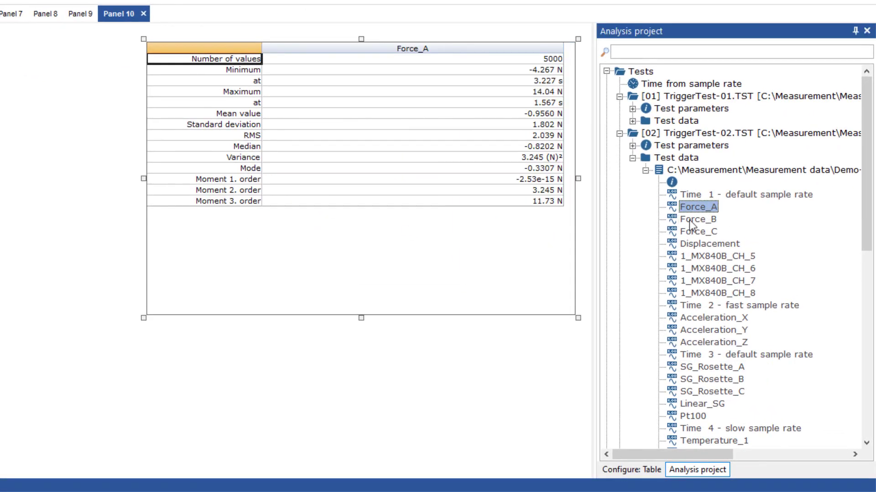
left_click(698, 231)
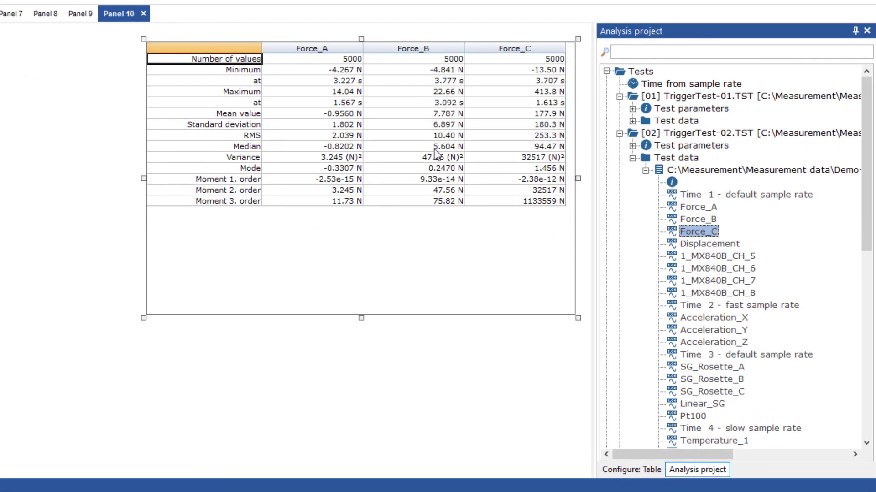
left_click(640, 470)
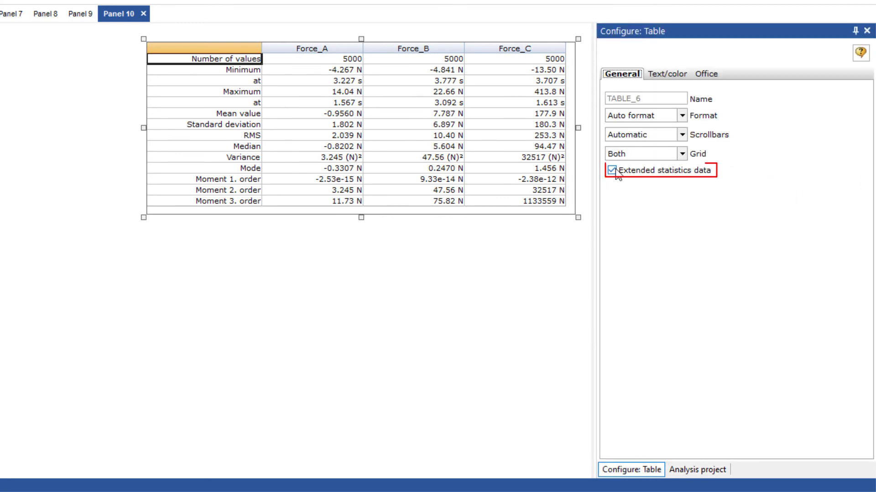
left_click(611, 170)
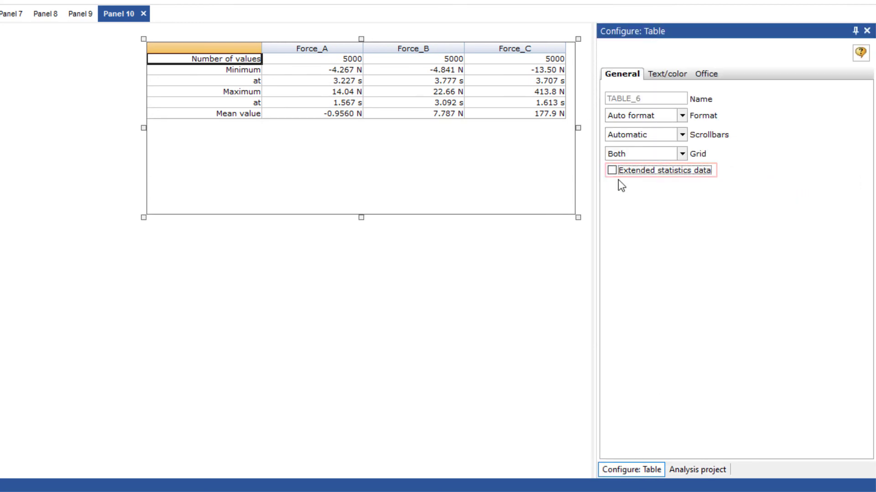
left_click(11, 56)
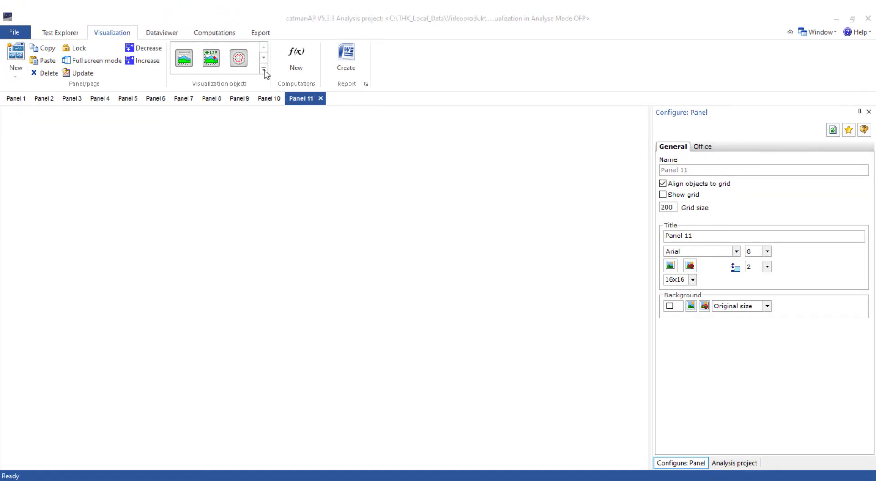
left_click(262, 70)
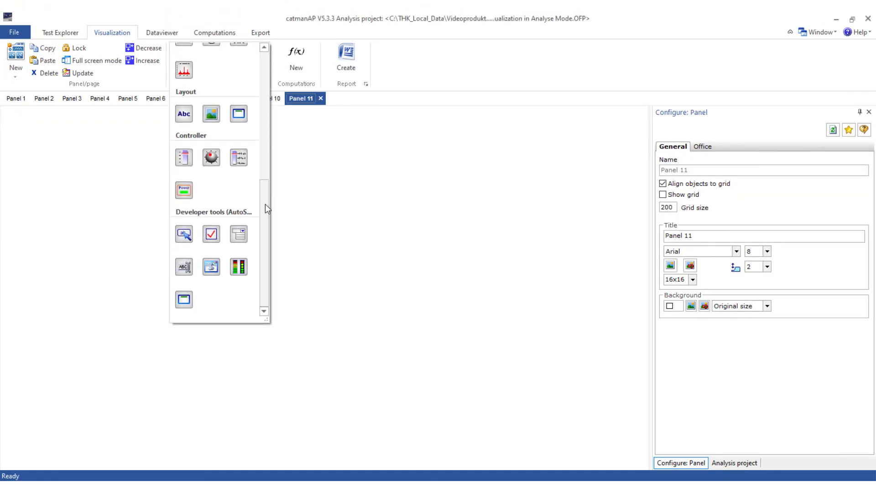